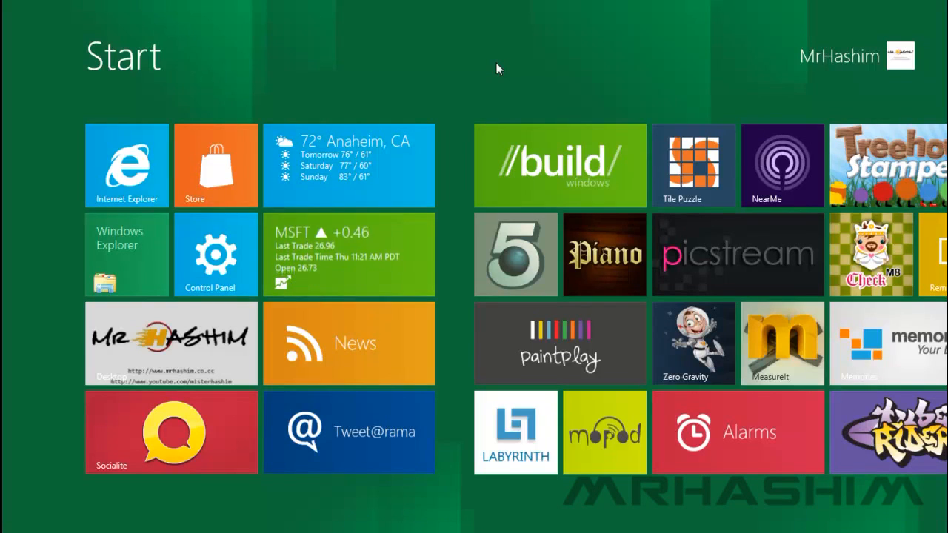
{"action": "mouse_move", "coordinate": [76, 405]}
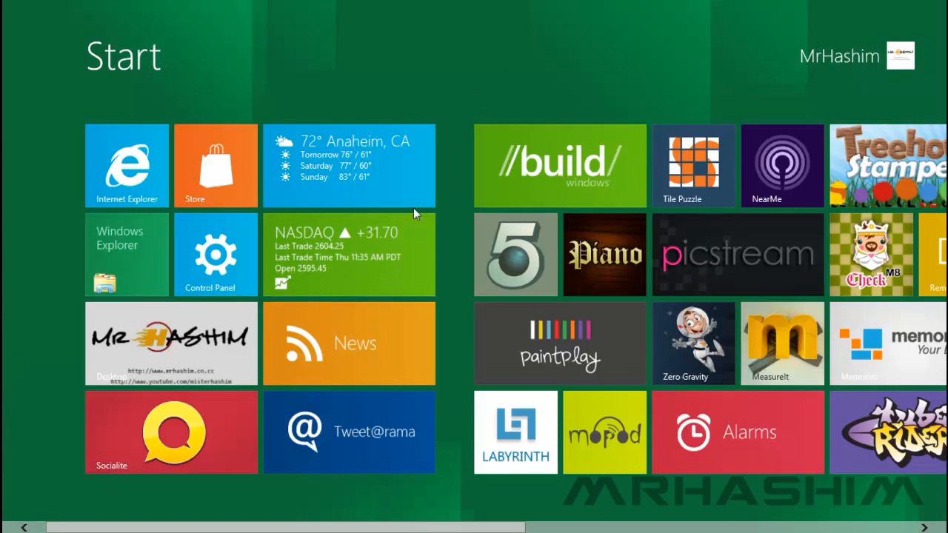
{"action": "mouse_move", "coordinate": [124, 429]}
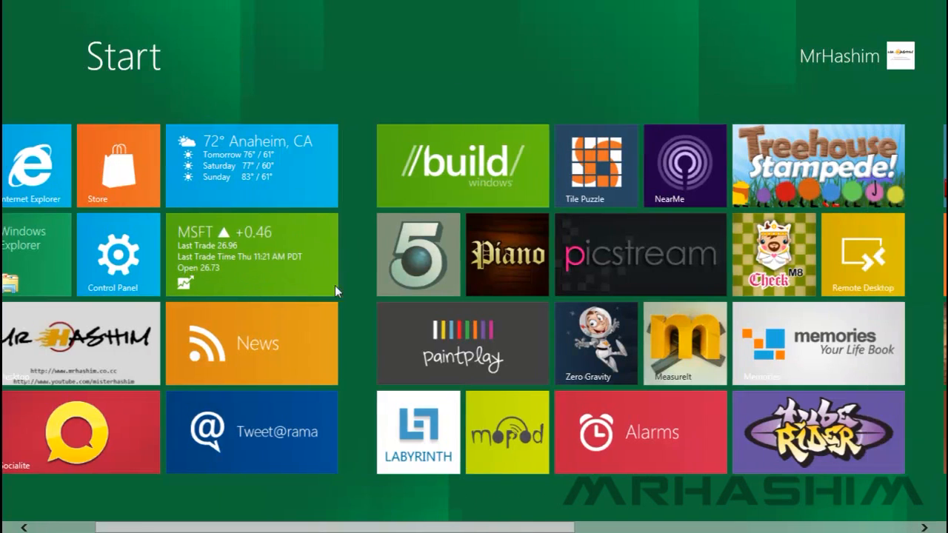
Browse the Start screen tiles, try the Alarms app, and come back to the Start screen
{"action": "scroll", "scroll_direction": "right", "scroll_amount": 3}
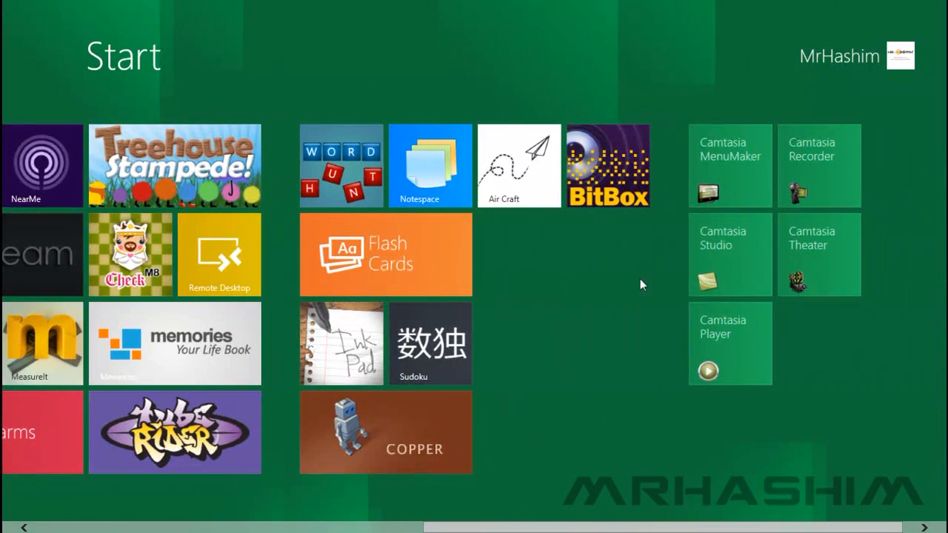
{"action": "scroll", "scroll_direction": "left", "scroll_amount": 3}
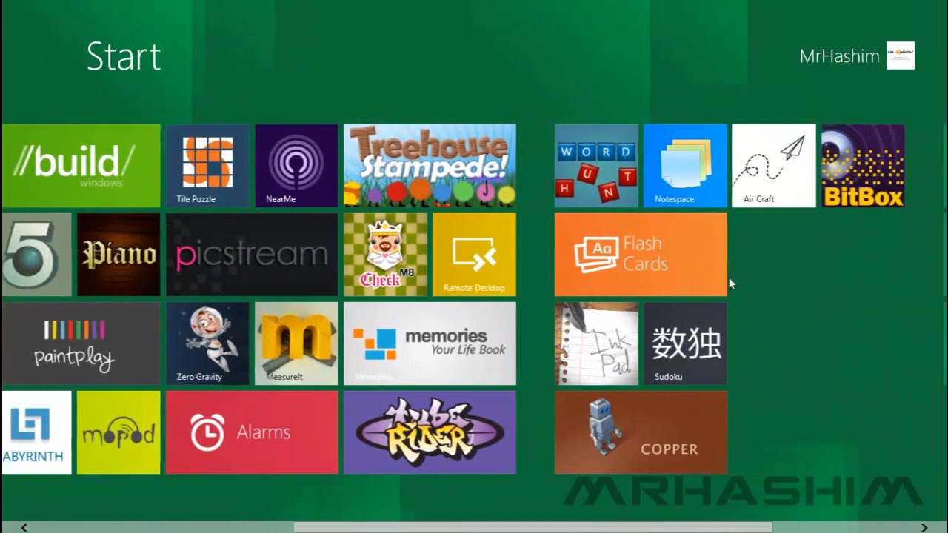
{"action": "scroll", "scroll_direction": "left", "scroll_amount": 3}
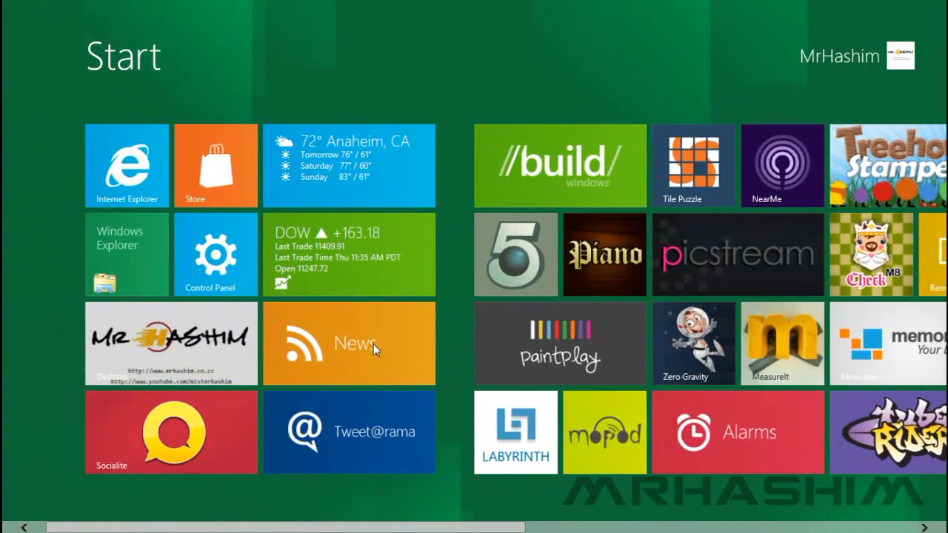
{"action": "scroll", "scroll_direction": "right", "scroll_amount": 3}
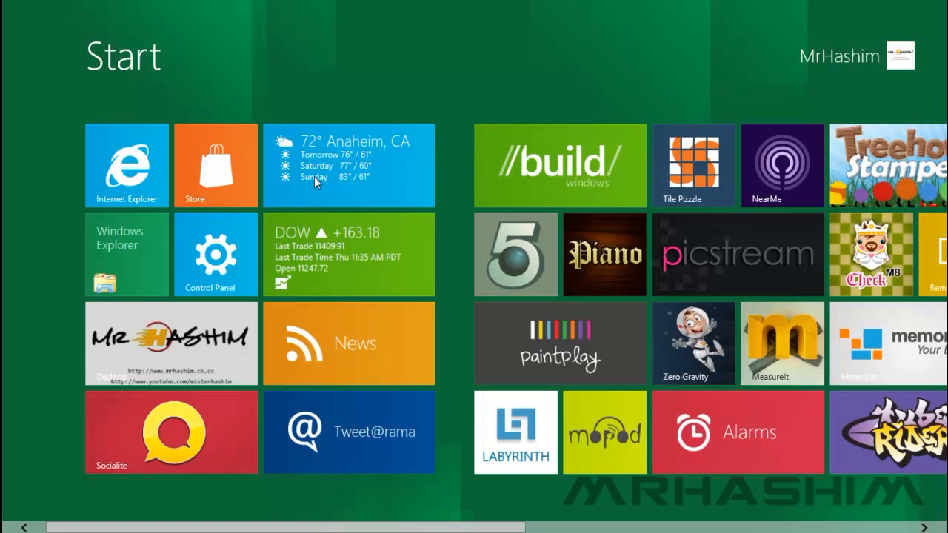
{"action": "mouse_move", "coordinate": [349, 273]}
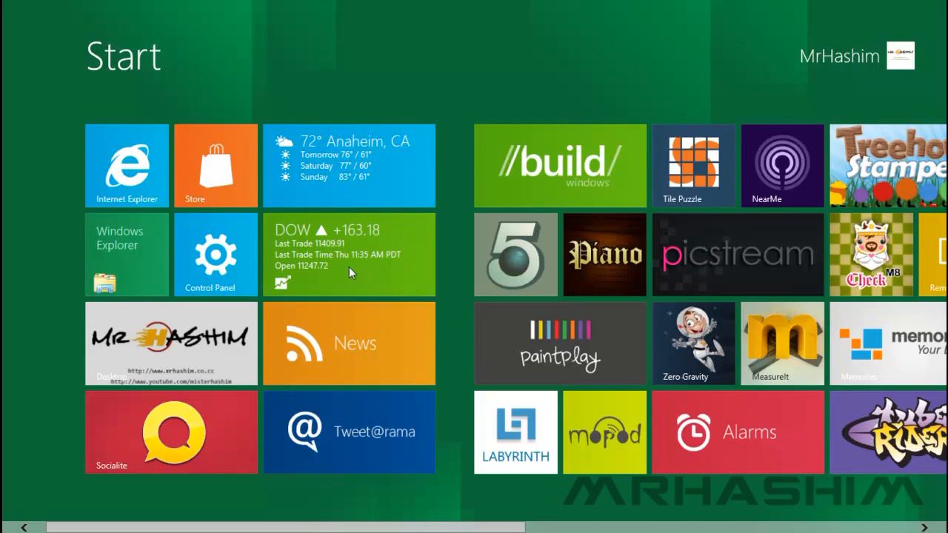
{"action": "mouse_move", "coordinate": [776, 288]}
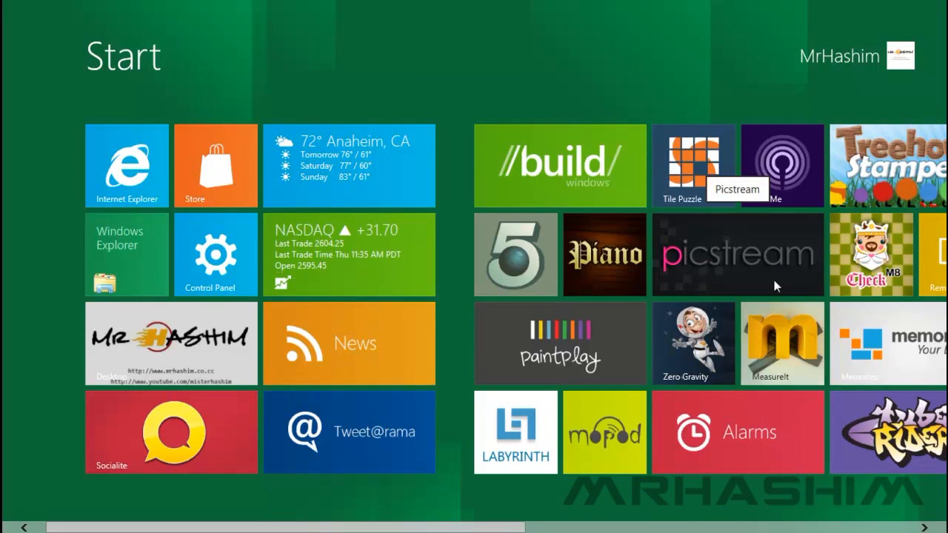
{"action": "mouse_move", "coordinate": [237, 347]}
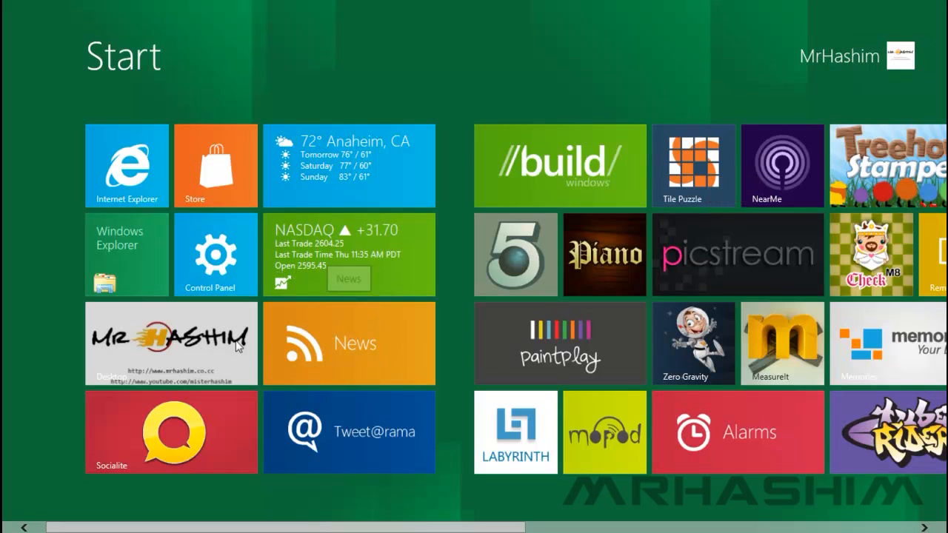
{"action": "scroll", "scroll_direction": "right", "scroll_amount": 3}
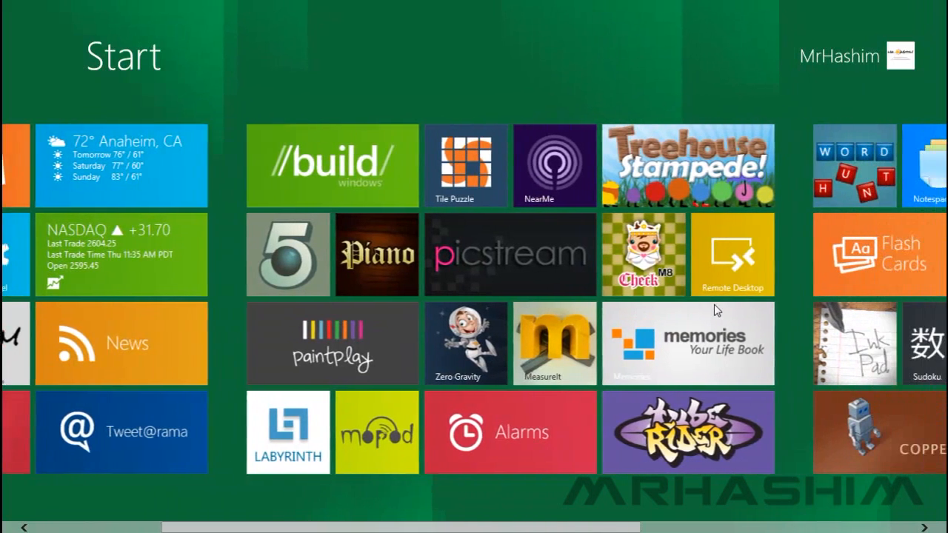
{"action": "left_click", "coordinate": [509, 433]}
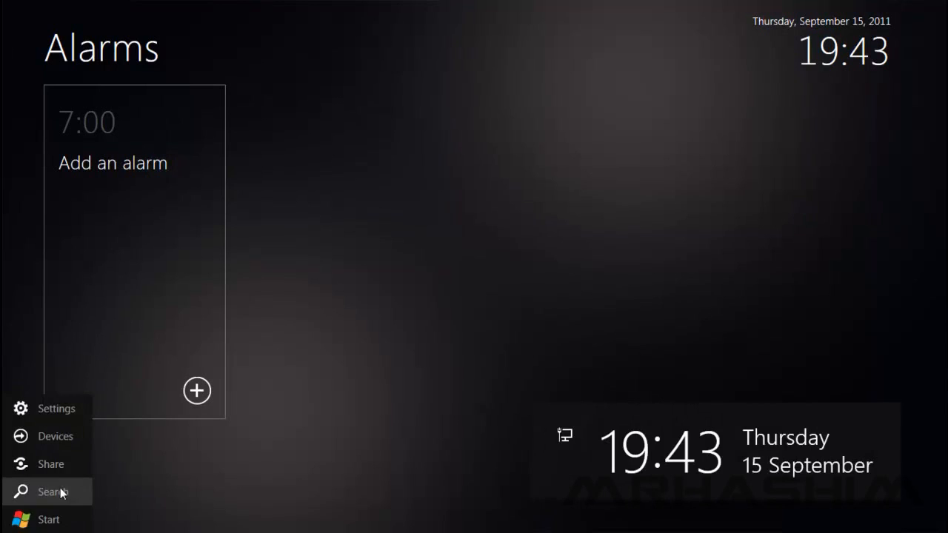
{"action": "mouse_move", "coordinate": [48, 518]}
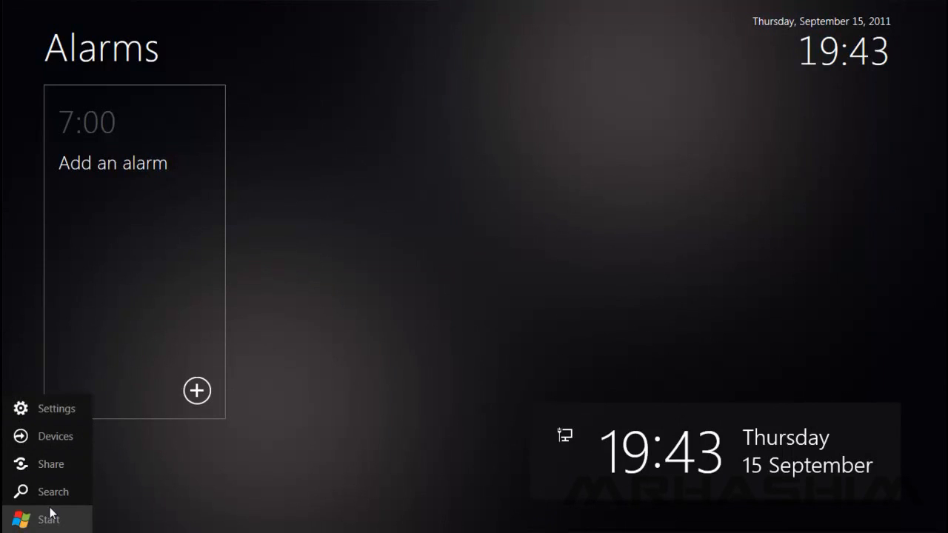
{"action": "mouse_move", "coordinate": [26, 521]}
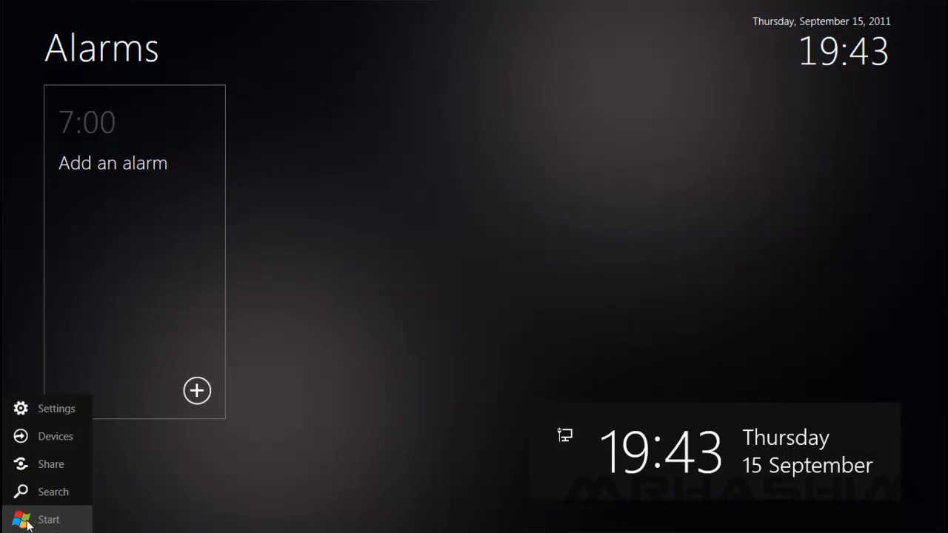
{"action": "left_click", "coordinate": [47, 518]}
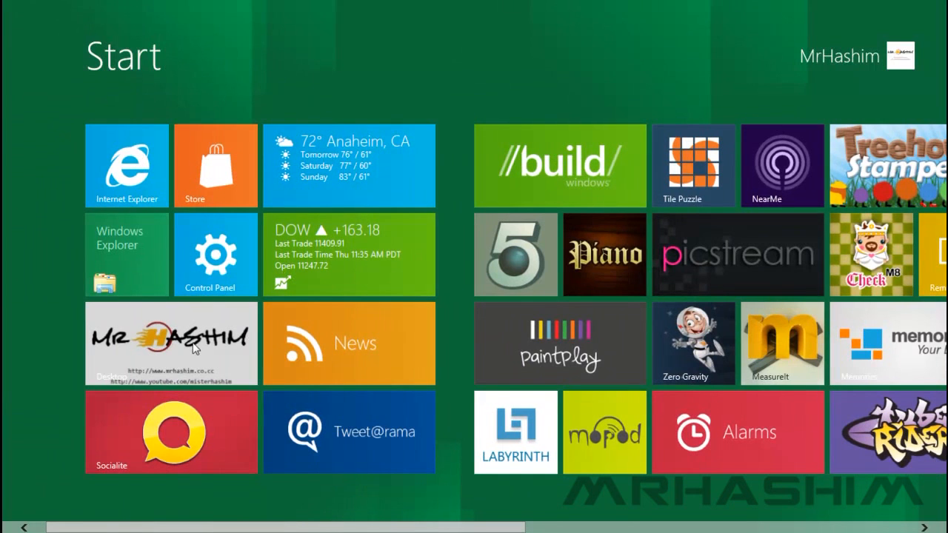
Leave the Start screen for the classic desktop via the Desktop tile
{"action": "left_click", "coordinate": [172, 343]}
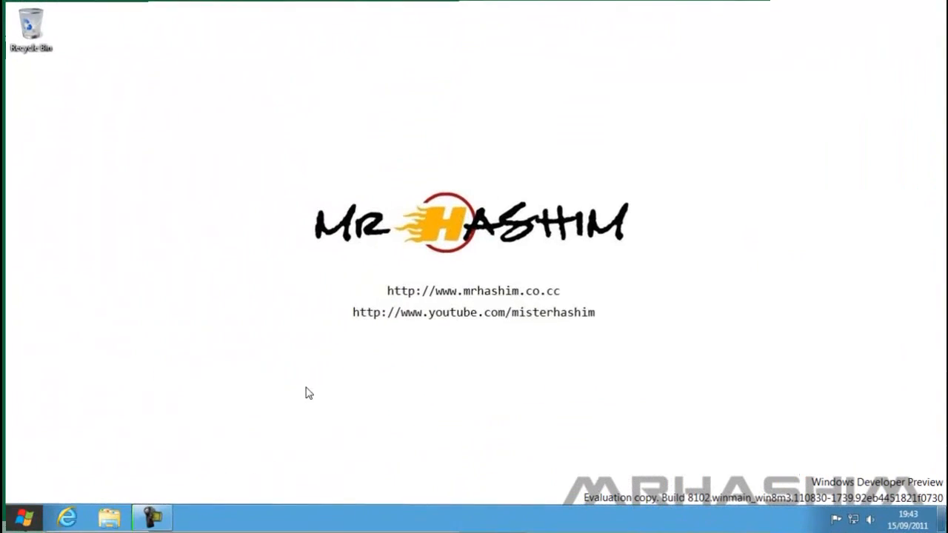
{"action": "mouse_move", "coordinate": [125, 265]}
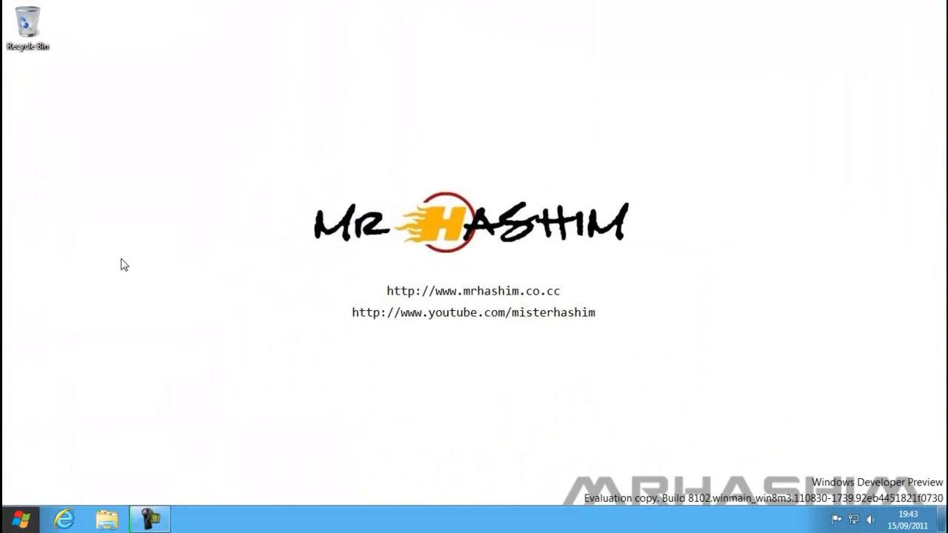
{"action": "mouse_move", "coordinate": [912, 445]}
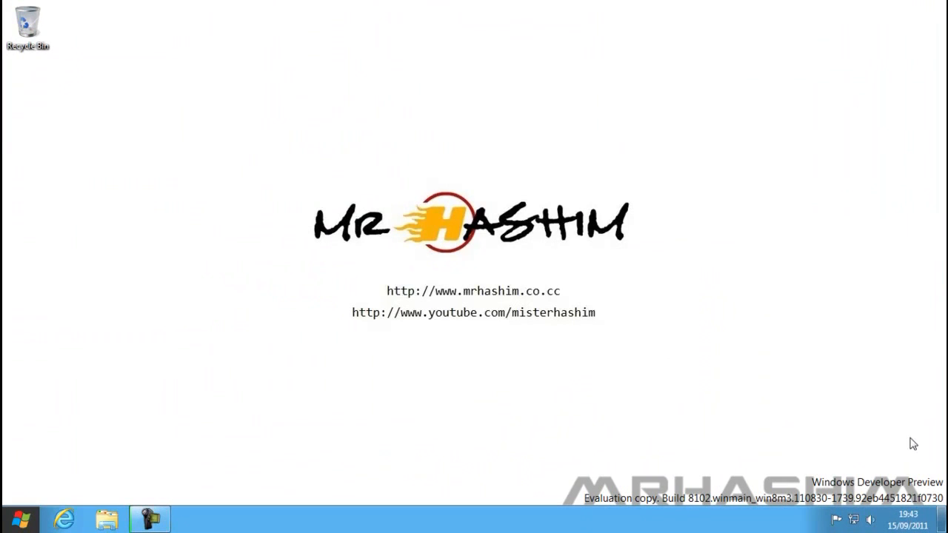
{"action": "mouse_move", "coordinate": [121, 459]}
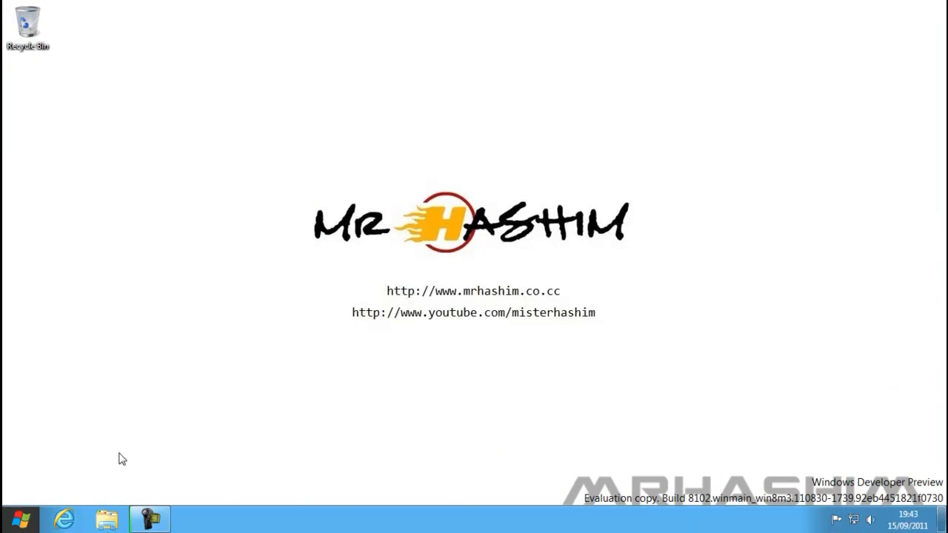
{"action": "right_click", "coordinate": [65, 519]}
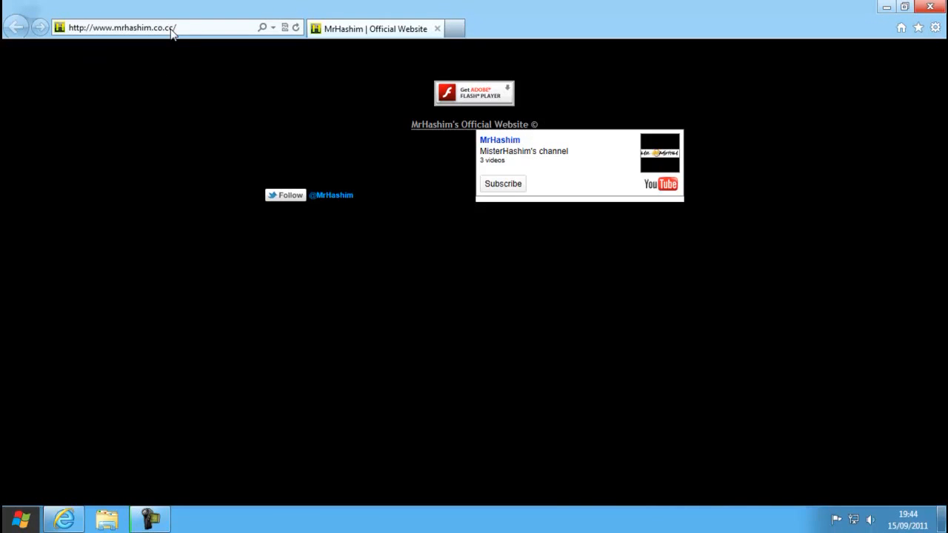
Load the MrHashim official website (mrhashim.co.cc) in Internet Explorer and scroll the page
{"action": "left_click", "coordinate": [296, 27]}
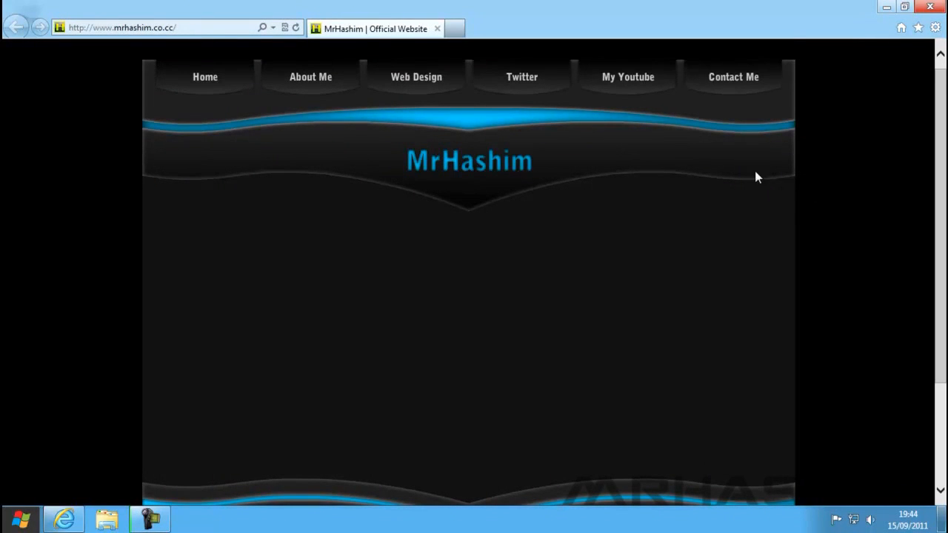
{"action": "scroll", "scroll_direction": "down", "scroll_amount": 3}
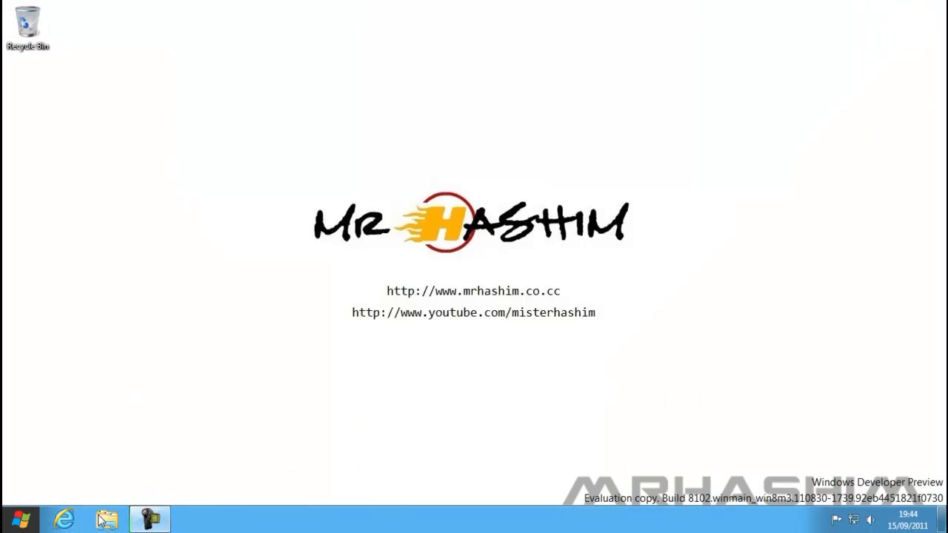
Bring up the Libraries window in Windows Explorer, restored to a smaller size and repositioned
{"action": "left_click", "coordinate": [107, 518]}
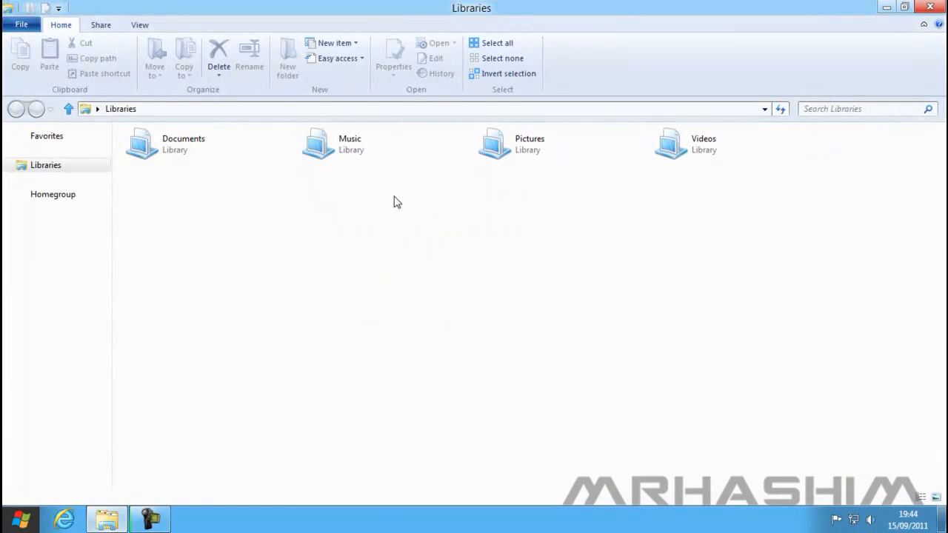
{"action": "left_click", "coordinate": [903, 7]}
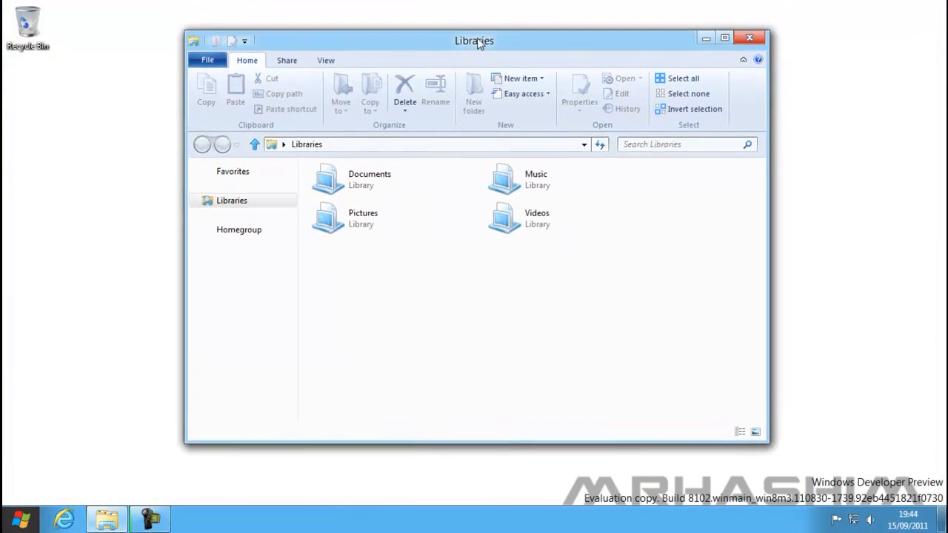
{"action": "left_click_drag", "start_coordinate": [474, 41], "coordinate": [501, 77]}
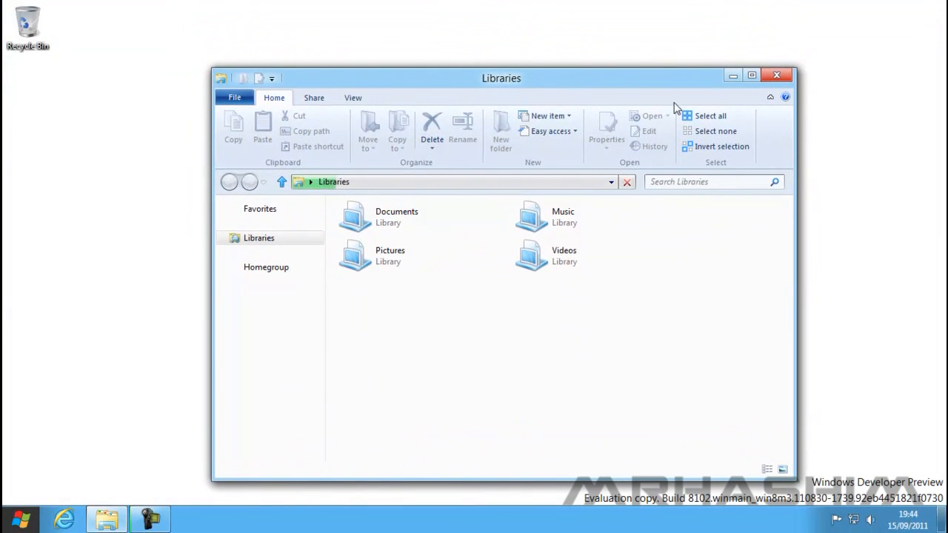
{"action": "mouse_move", "coordinate": [400, 164]}
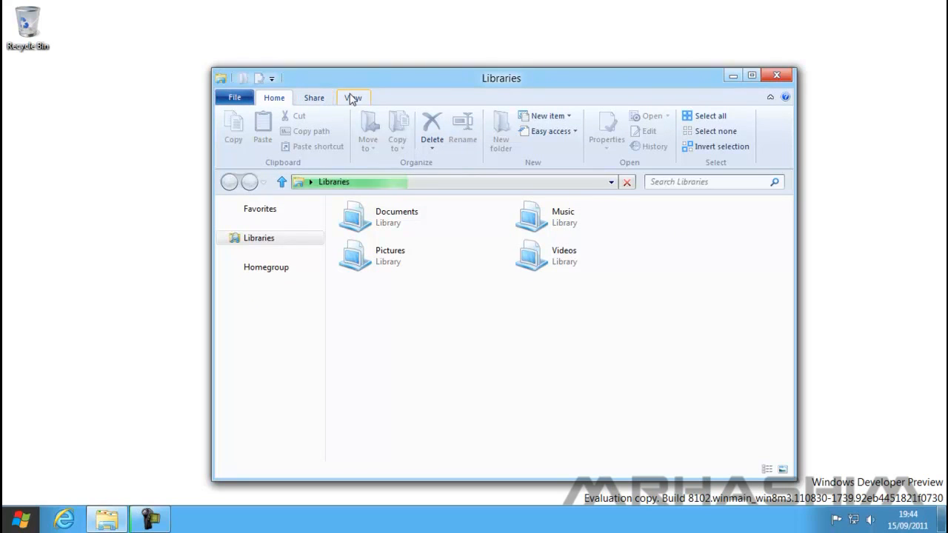
Tour the Share and Home ribbon tabs, then close the Libraries window
{"action": "left_click", "coordinate": [314, 98]}
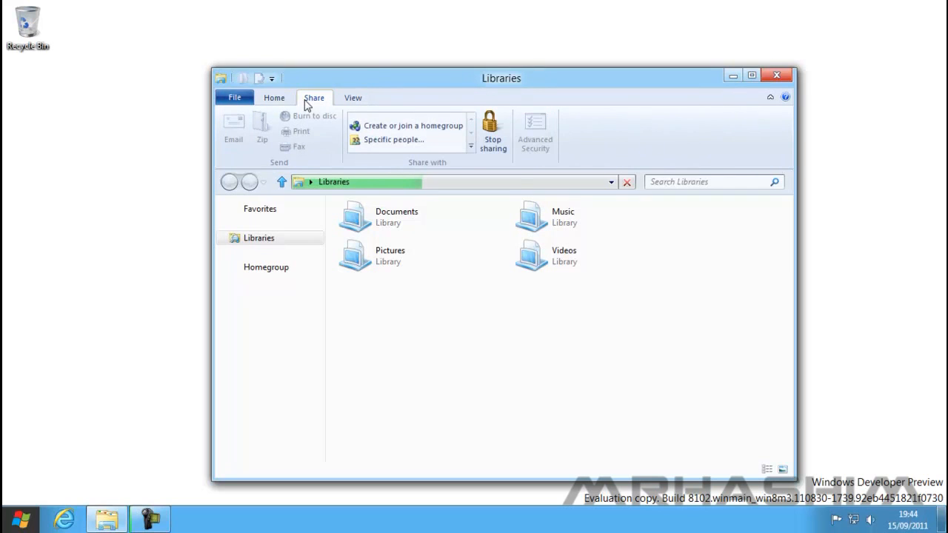
{"action": "left_click", "coordinate": [352, 98]}
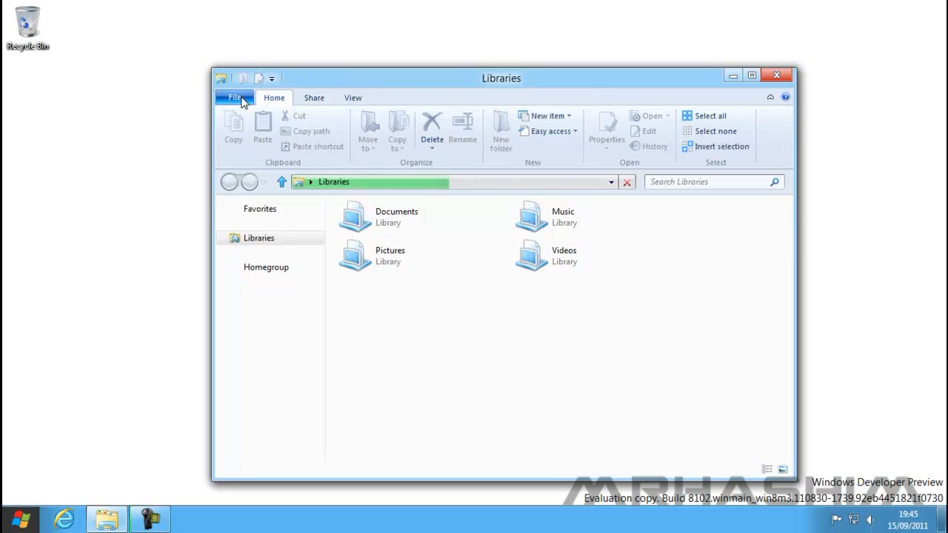
{"action": "left_click", "coordinate": [234, 98]}
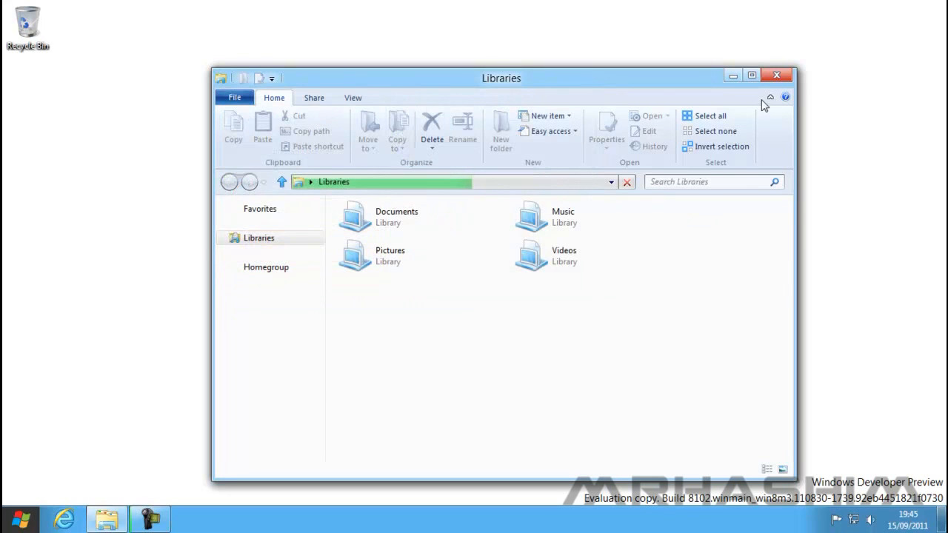
{"action": "left_click", "coordinate": [776, 74]}
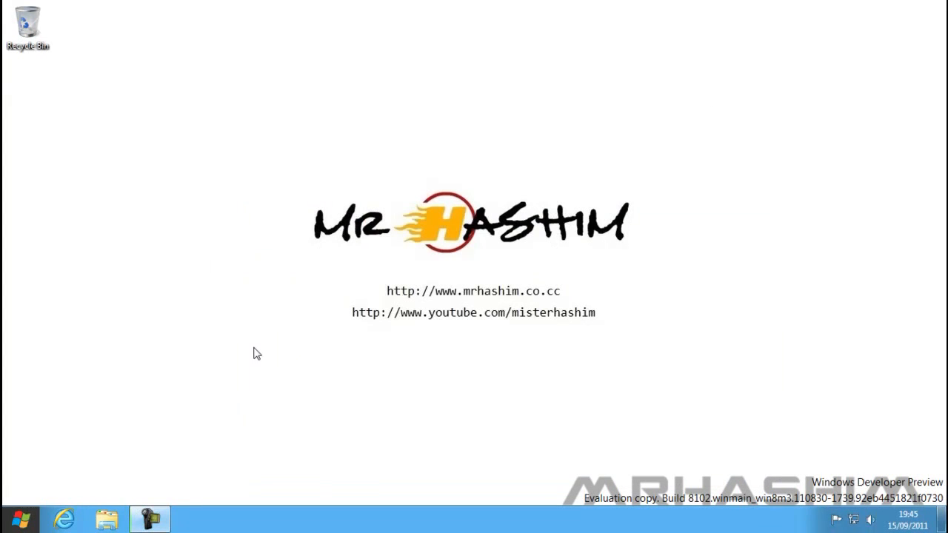
Return from the desktop to the Start screen via the corner charms and Start
{"action": "left_click", "coordinate": [8, 525]}
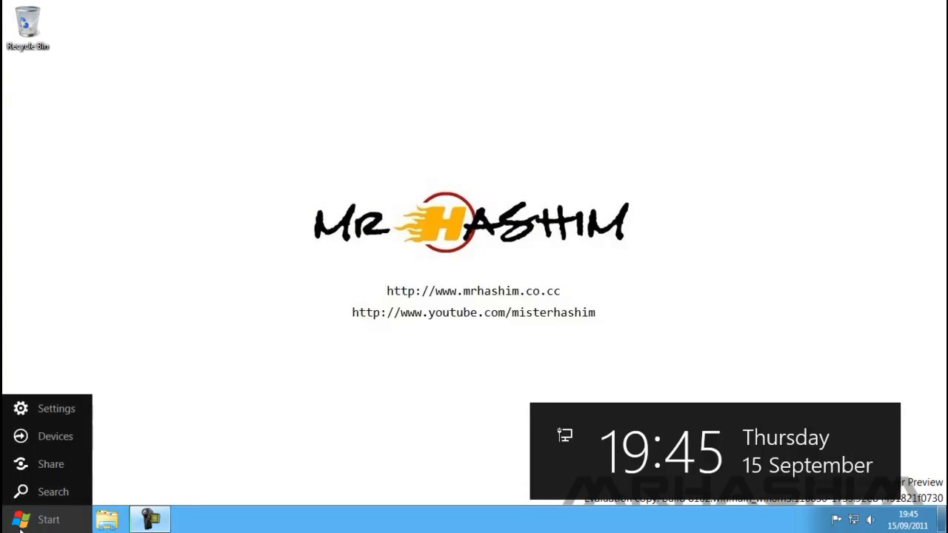
{"action": "left_click", "coordinate": [37, 518]}
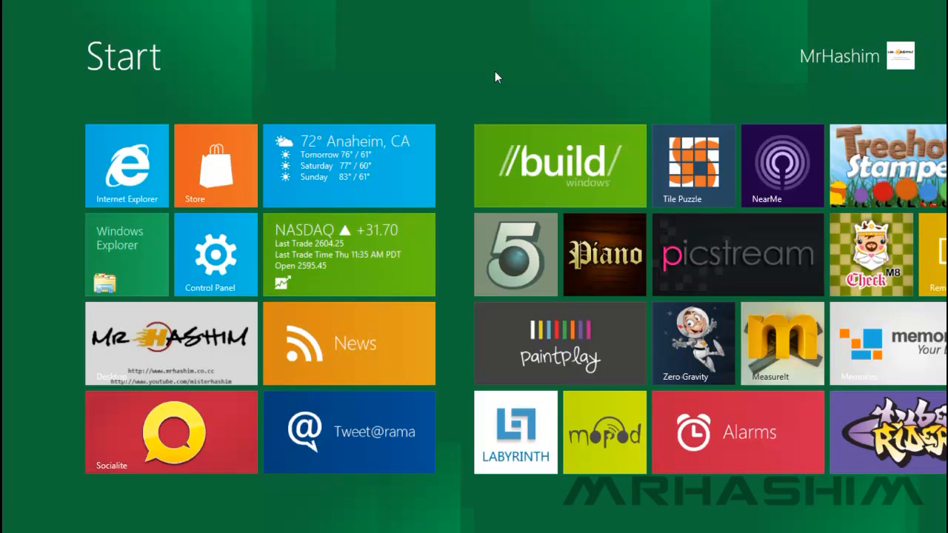
{"action": "scroll", "scroll_direction": "right", "scroll_amount": 3}
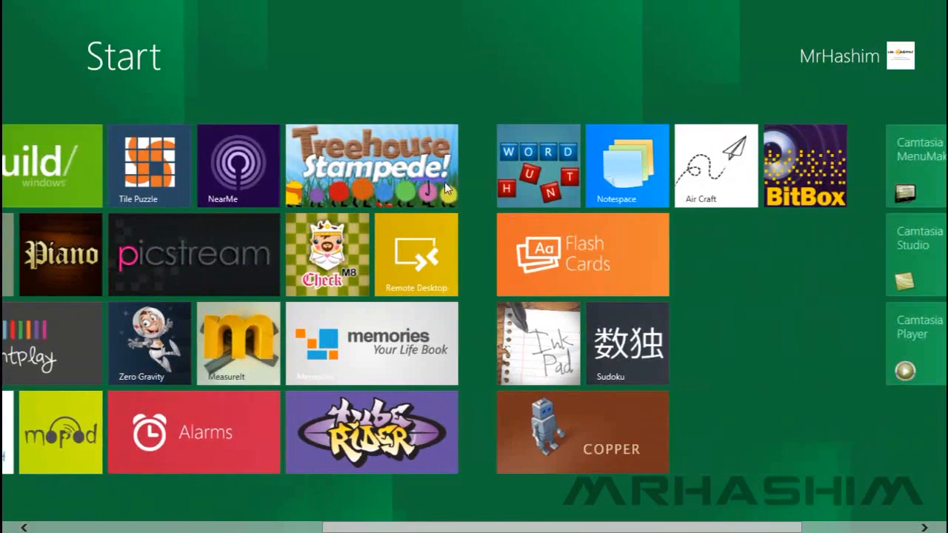
{"action": "scroll", "scroll_direction": "right", "scroll_amount": 3}
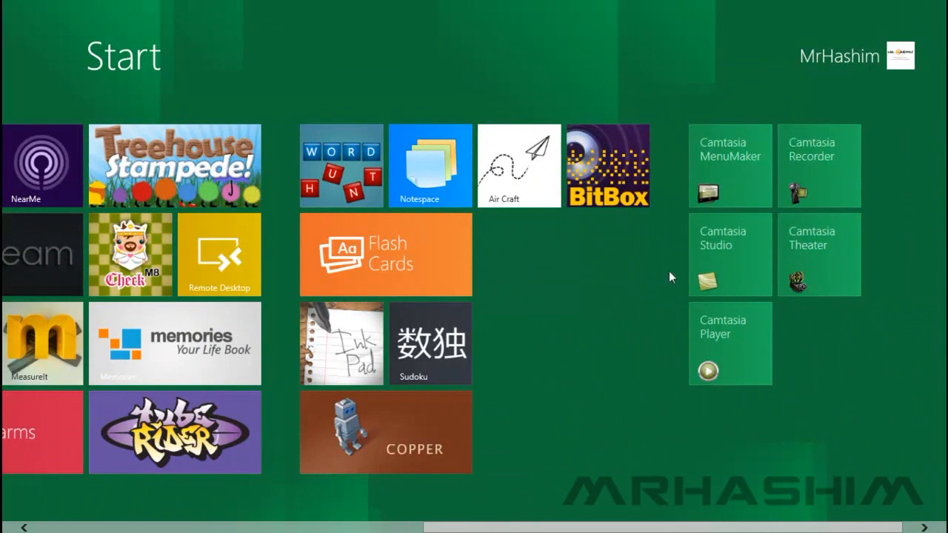
{"action": "mouse_move", "coordinate": [723, 368]}
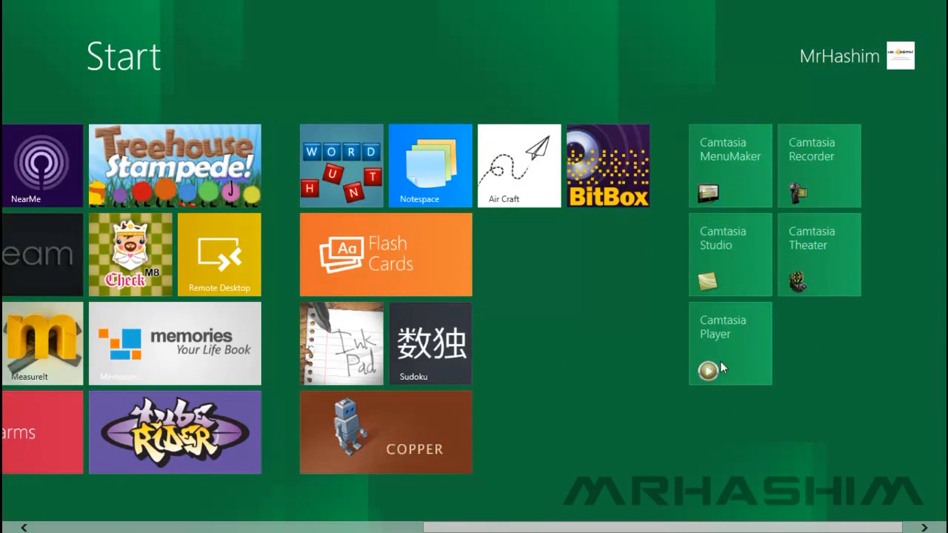
{"action": "mouse_move", "coordinate": [726, 148]}
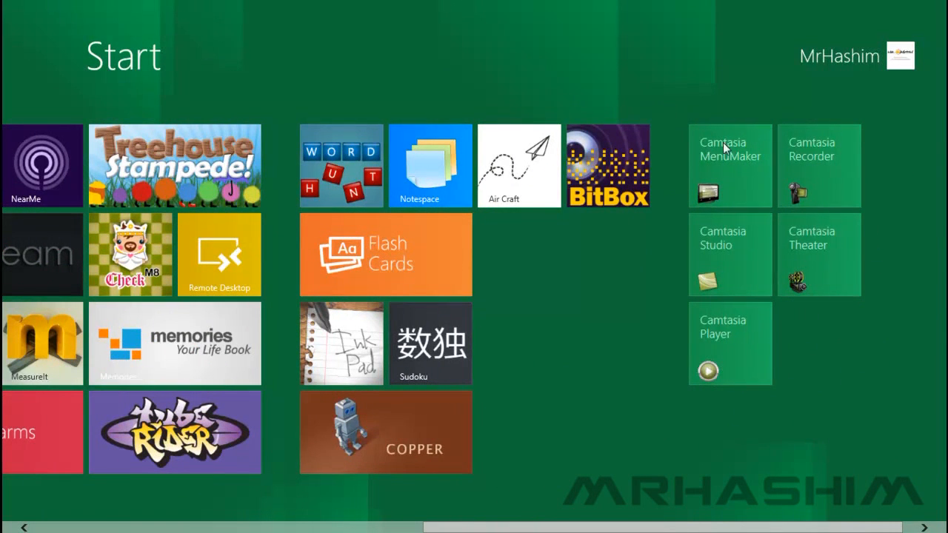
{"action": "scroll", "scroll_direction": "left", "scroll_amount": 3}
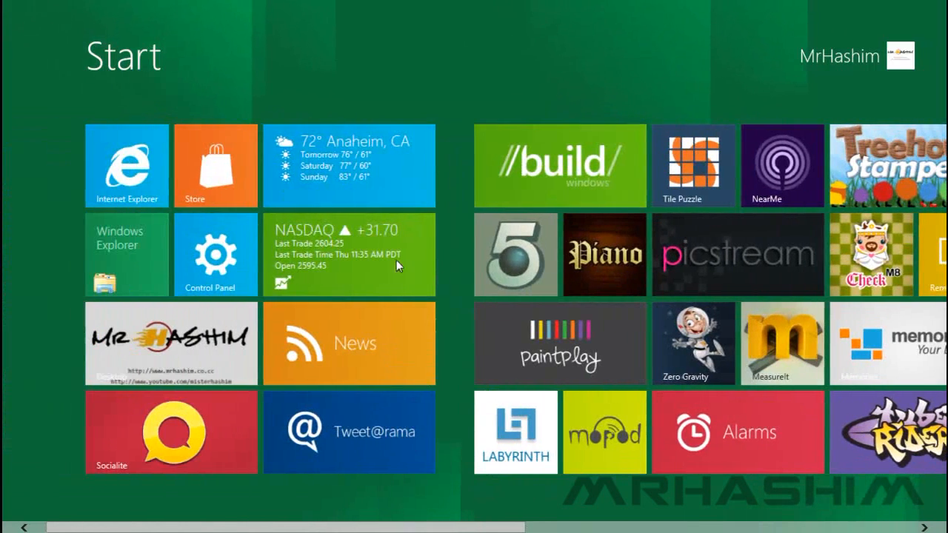
{"action": "mouse_move", "coordinate": [334, 255]}
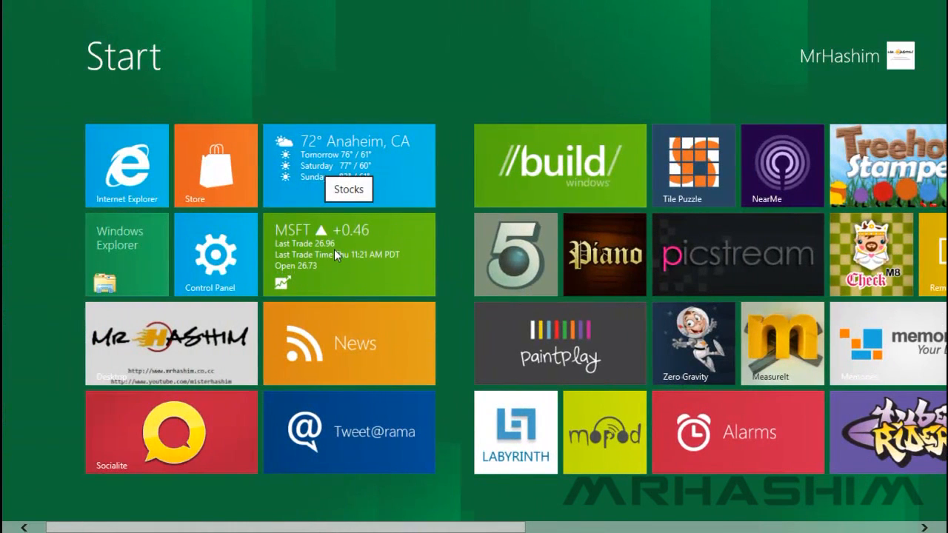
{"action": "right_click", "coordinate": [350, 255]}
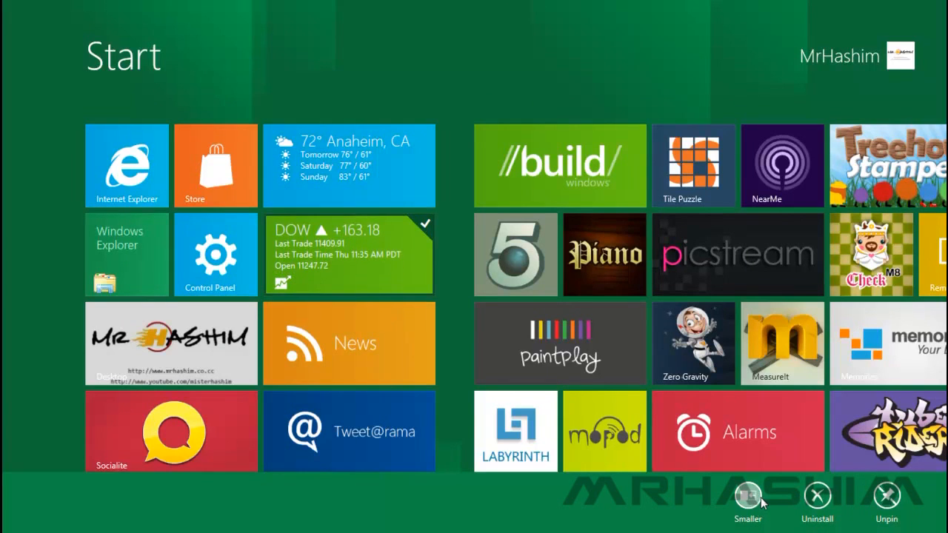
{"action": "left_click", "coordinate": [747, 498]}
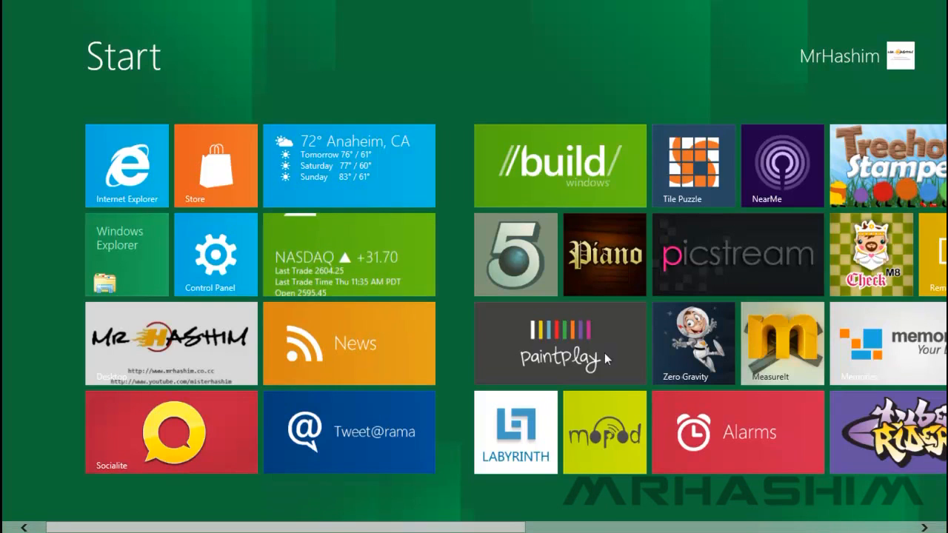
{"action": "scroll", "scroll_direction": "right", "scroll_amount": 3}
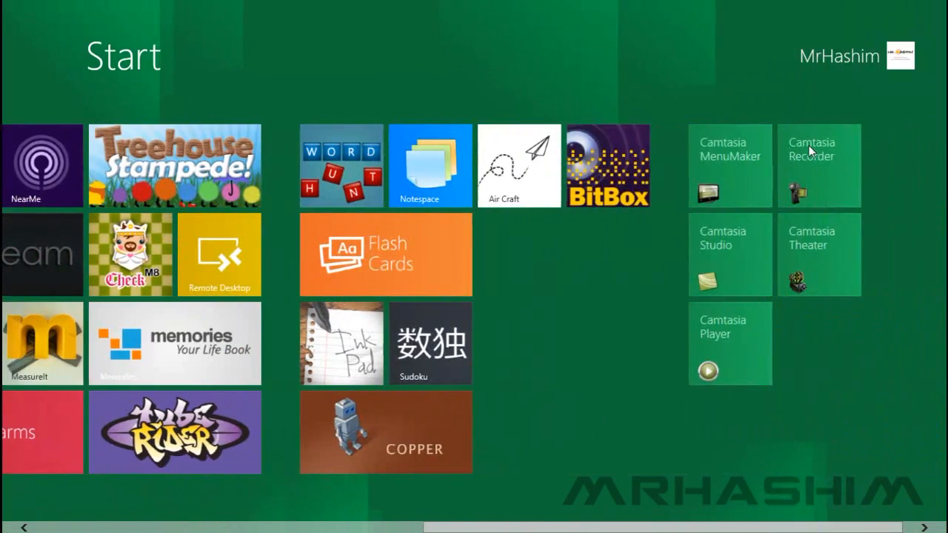
{"action": "scroll", "scroll_direction": "left", "scroll_amount": 3}
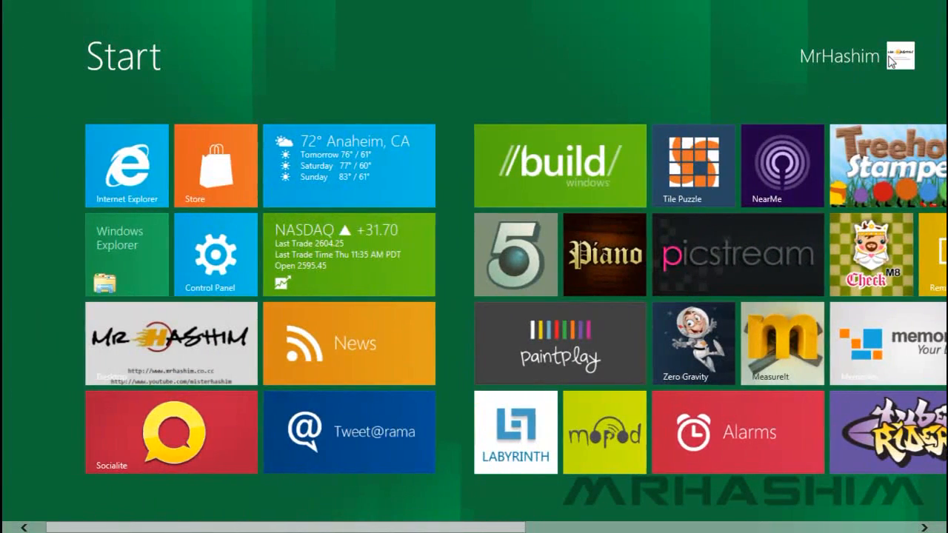
Reach the touch Control Panel's Personalize page from the user account options and scroll its category list
{"action": "left_click", "coordinate": [838, 56]}
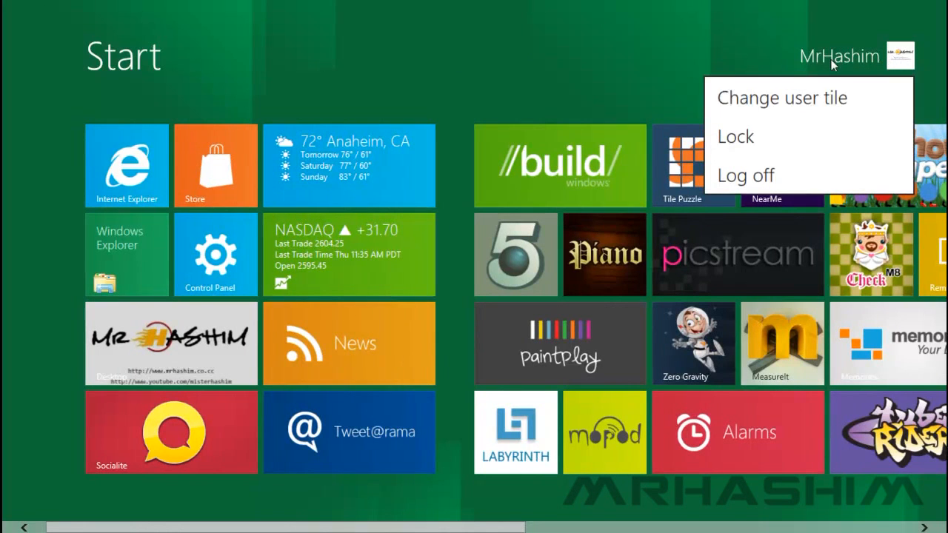
{"action": "mouse_move", "coordinate": [868, 71]}
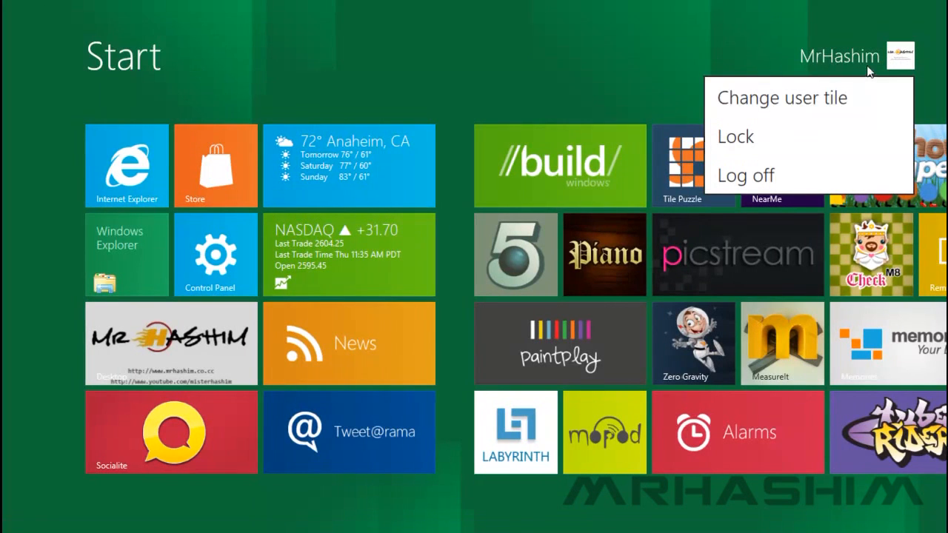
{"action": "left_click", "coordinate": [782, 97]}
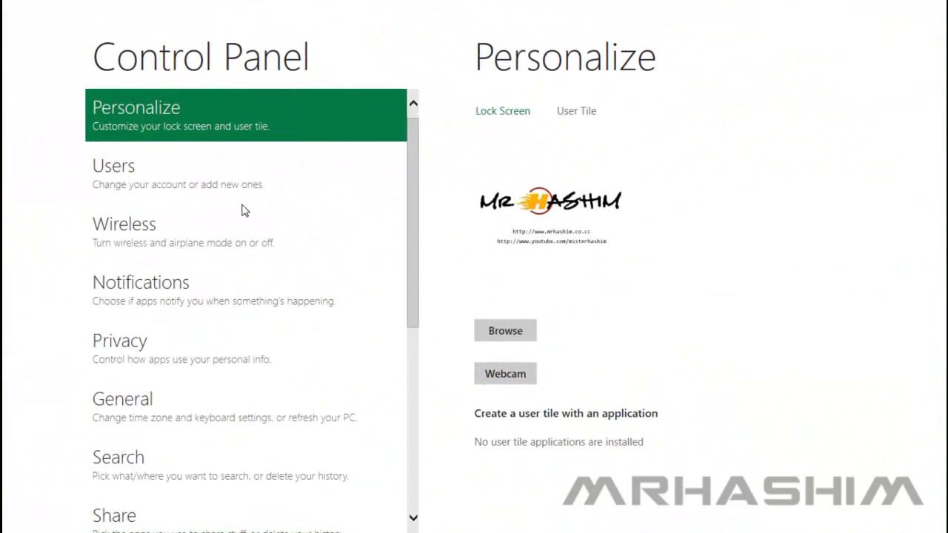
{"action": "mouse_move", "coordinate": [556, 183]}
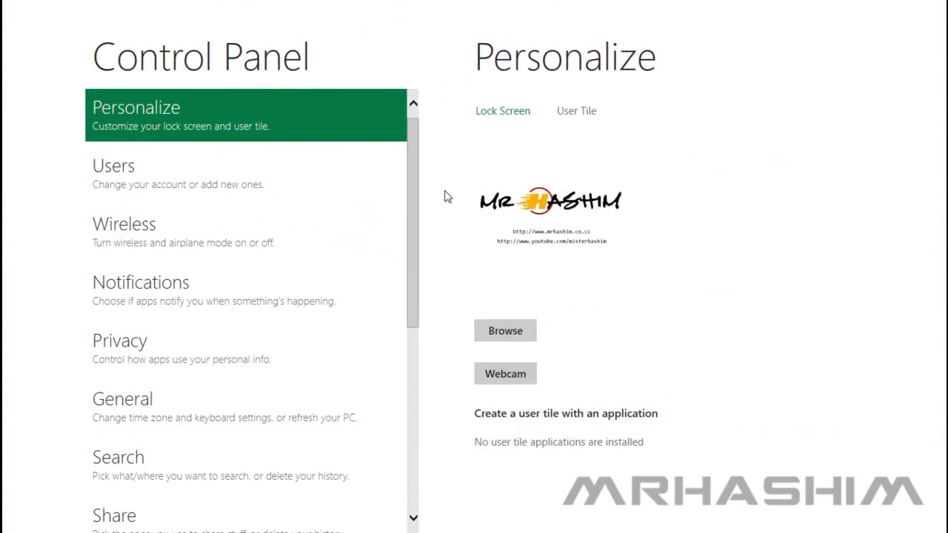
{"action": "scroll", "scroll_direction": "down", "scroll_amount": 3}
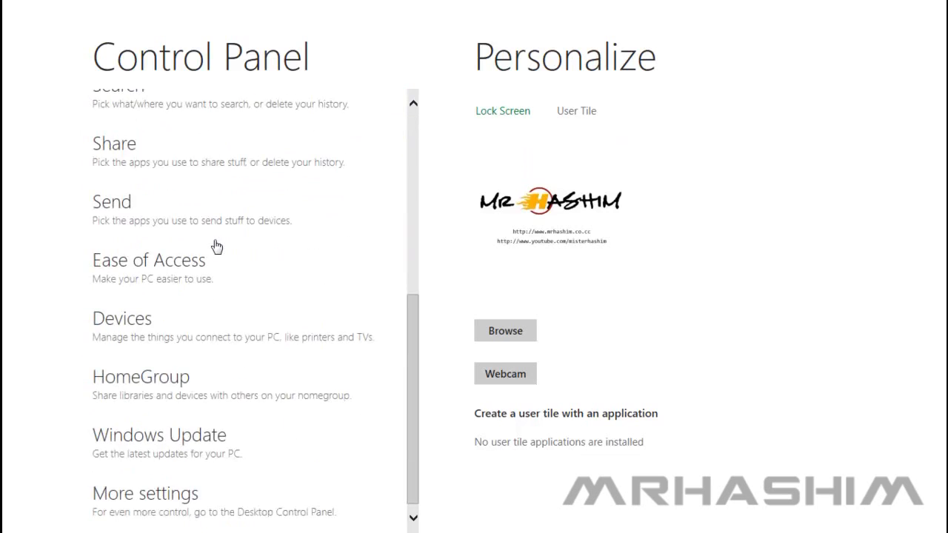
{"action": "scroll", "scroll_direction": "up", "scroll_amount": 3}
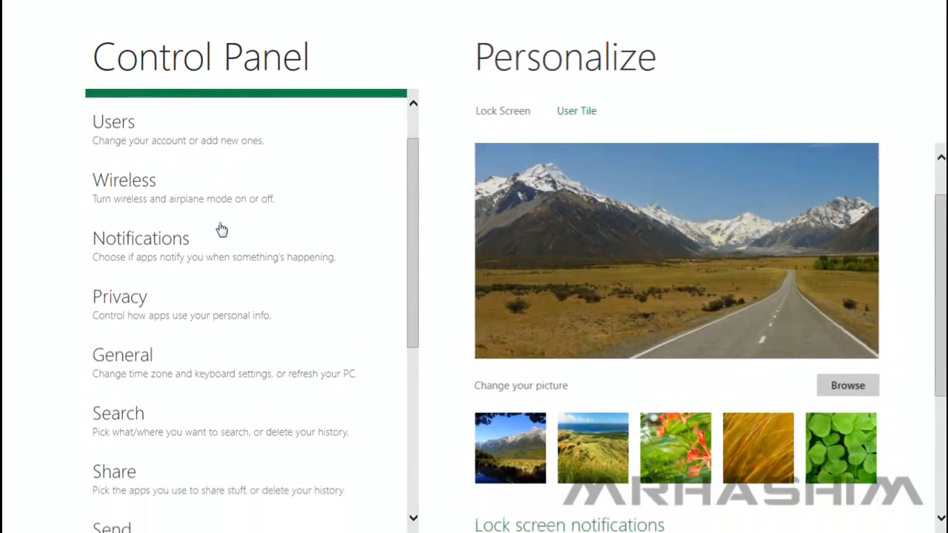
{"action": "scroll", "scroll_direction": "down", "scroll_amount": 3}
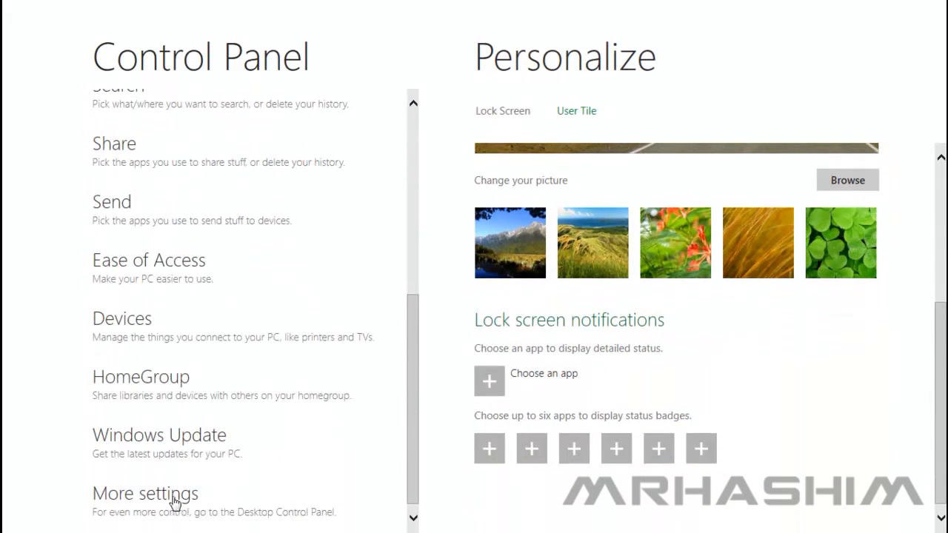
Switch to the full desktop Control Panel via More settings and move its window up the screen
{"action": "left_click", "coordinate": [145, 494]}
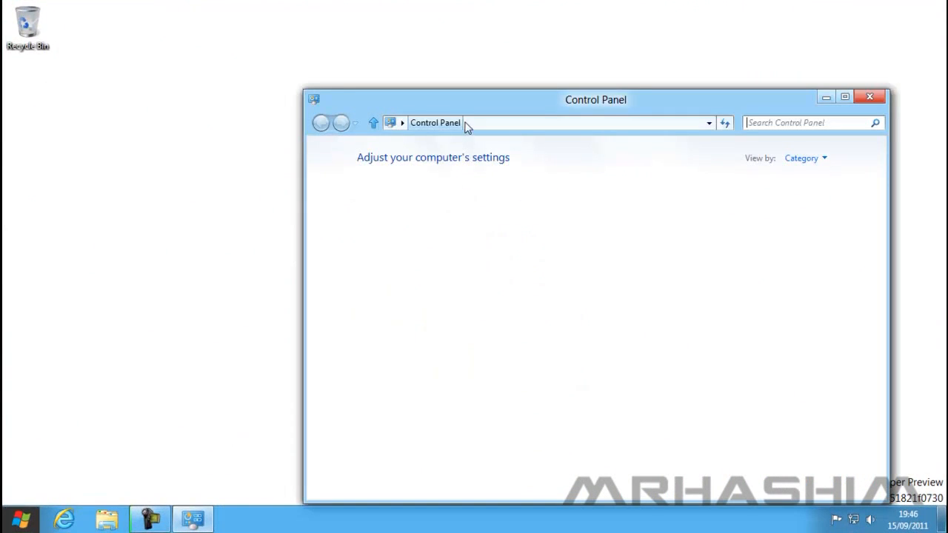
{"action": "left_click_drag", "start_coordinate": [595, 99], "coordinate": [556, 57]}
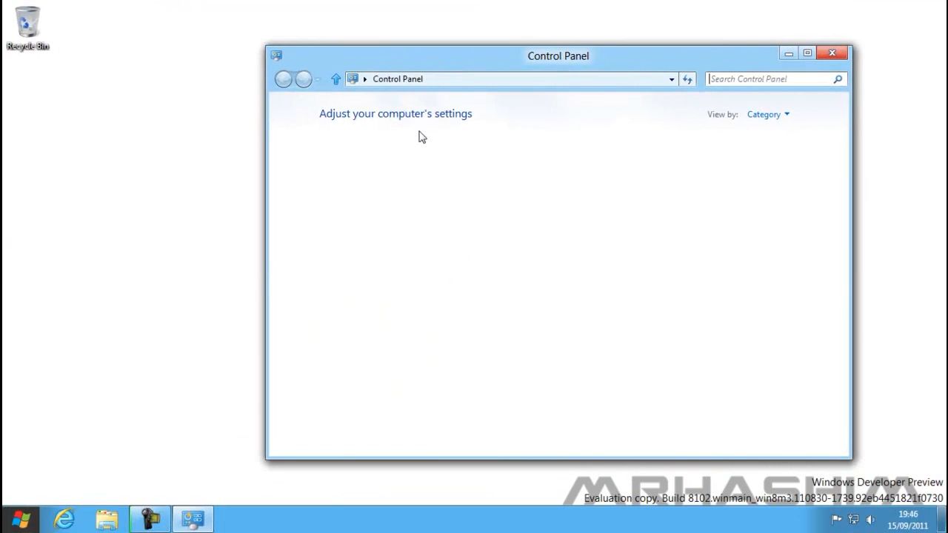
{"action": "mouse_move", "coordinate": [338, 193]}
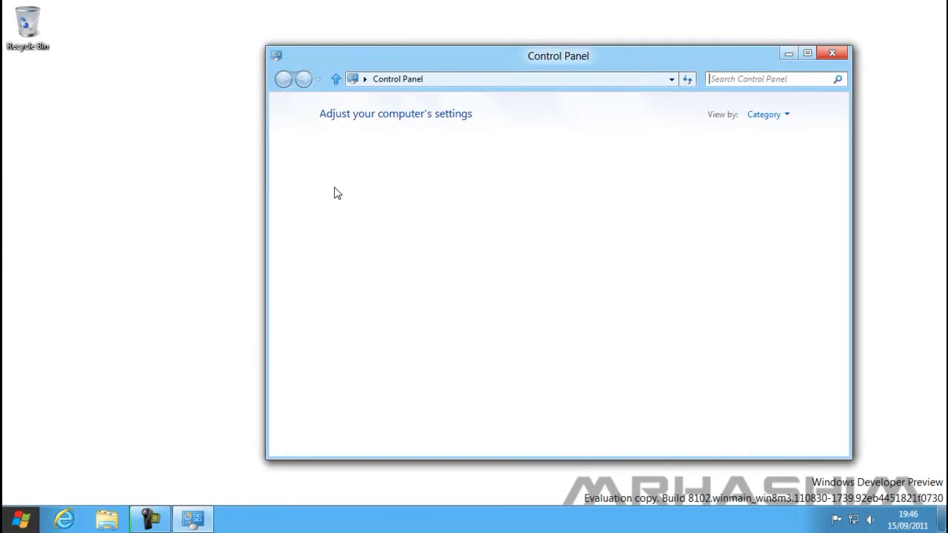
{"action": "mouse_move", "coordinate": [344, 190]}
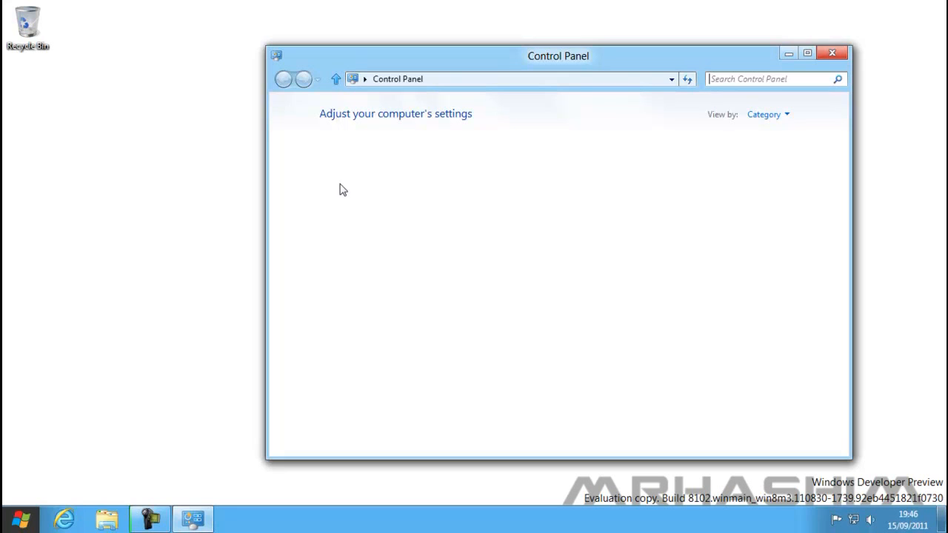
{"action": "left_click_drag", "start_coordinate": [557, 57], "coordinate": [530, 3]}
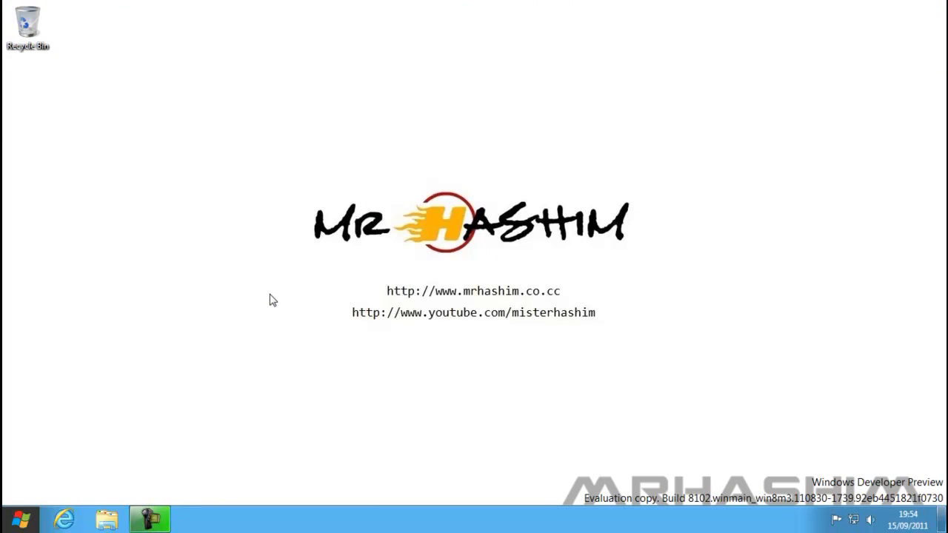
{"action": "mouse_move", "coordinate": [136, 269]}
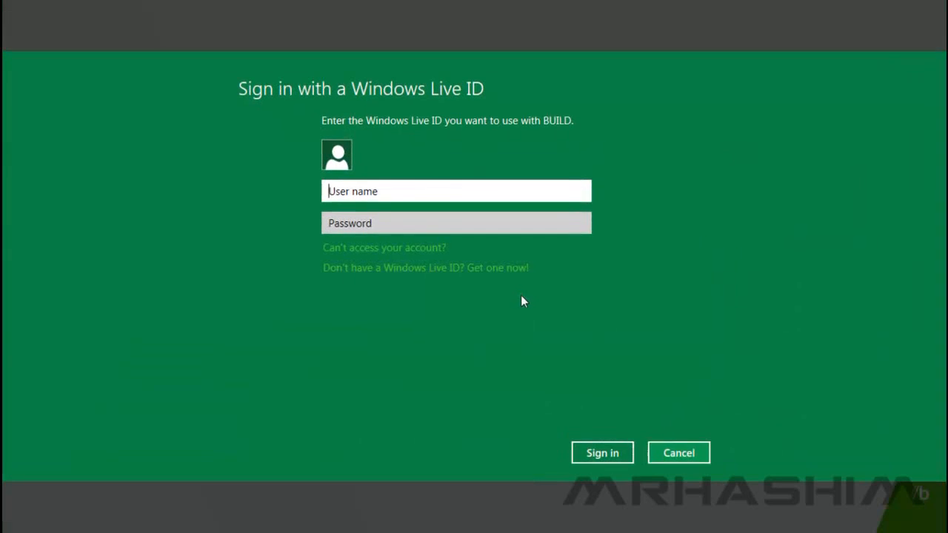
{"action": "left_click", "coordinate": [678, 453]}
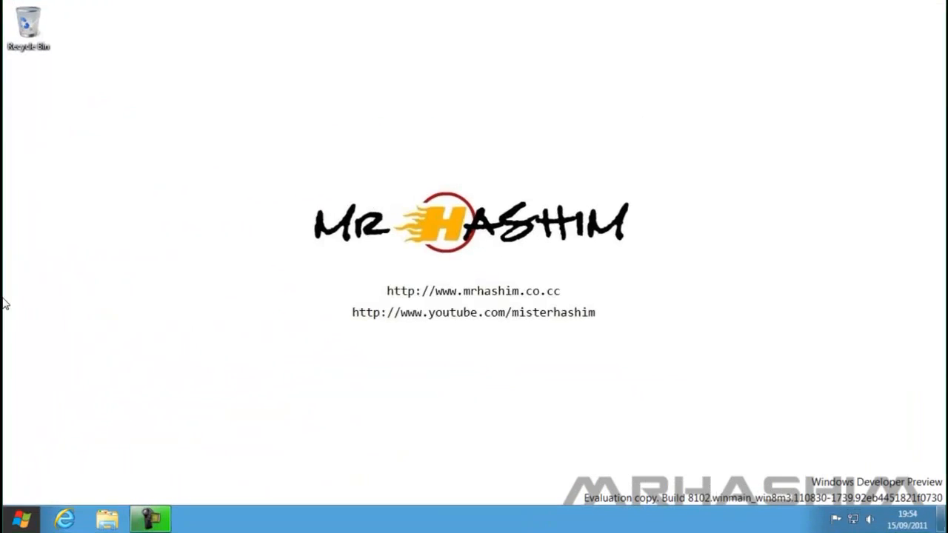
{"action": "mouse_move", "coordinate": [46, 317]}
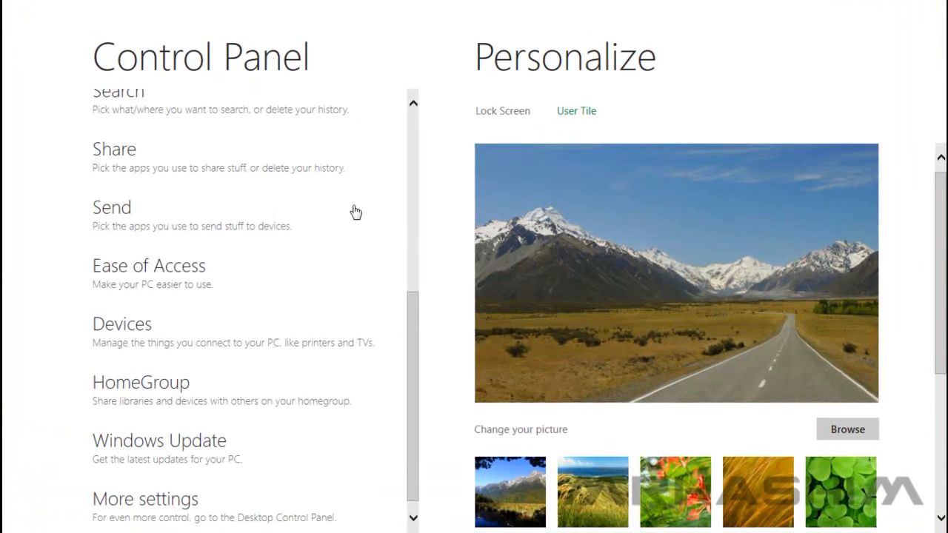
{"action": "scroll", "scroll_direction": "up", "scroll_amount": 3}
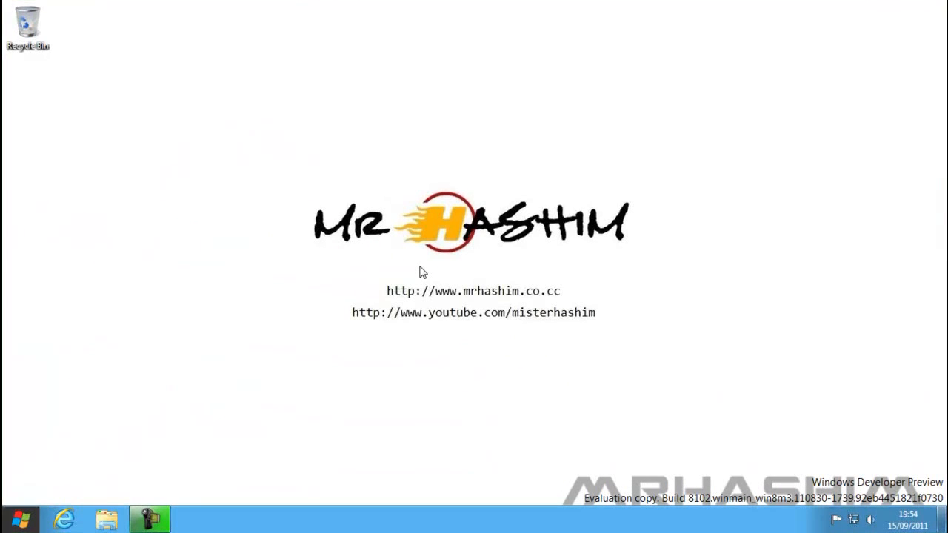
{"action": "mouse_move", "coordinate": [125, 414]}
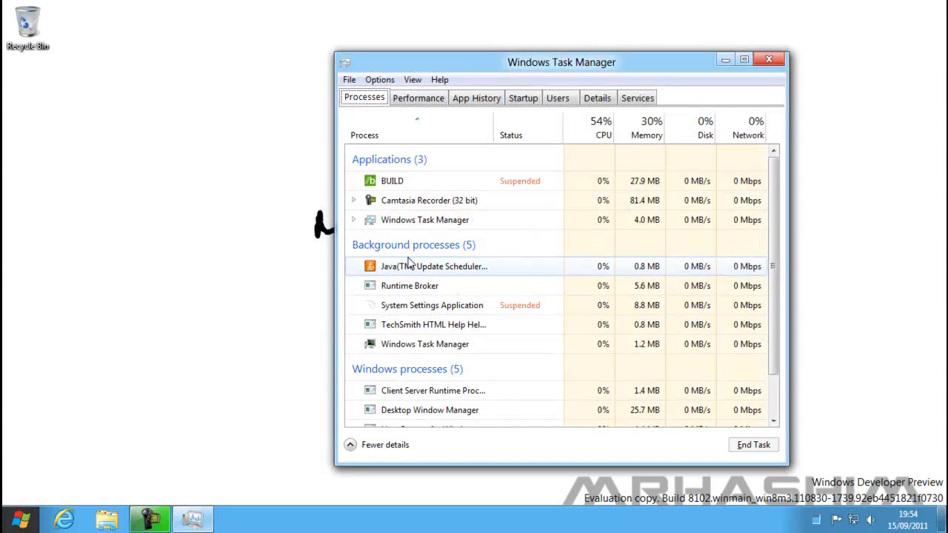
Reduce Task Manager to the compact list of running apps with Fewer details
{"action": "left_click", "coordinate": [385, 444]}
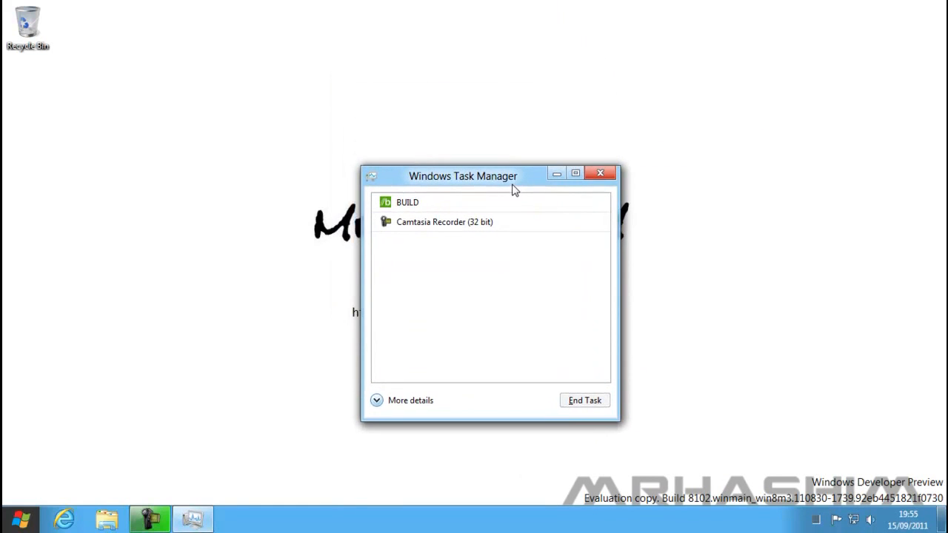
{"action": "mouse_move", "coordinate": [219, 290]}
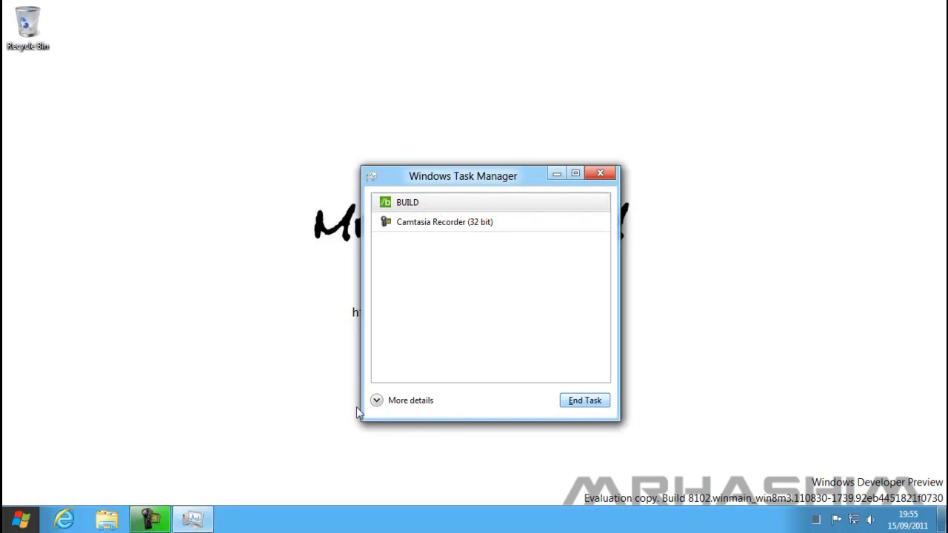
Expand Task Manager back to full process details and move its window up
{"action": "left_click", "coordinate": [410, 399]}
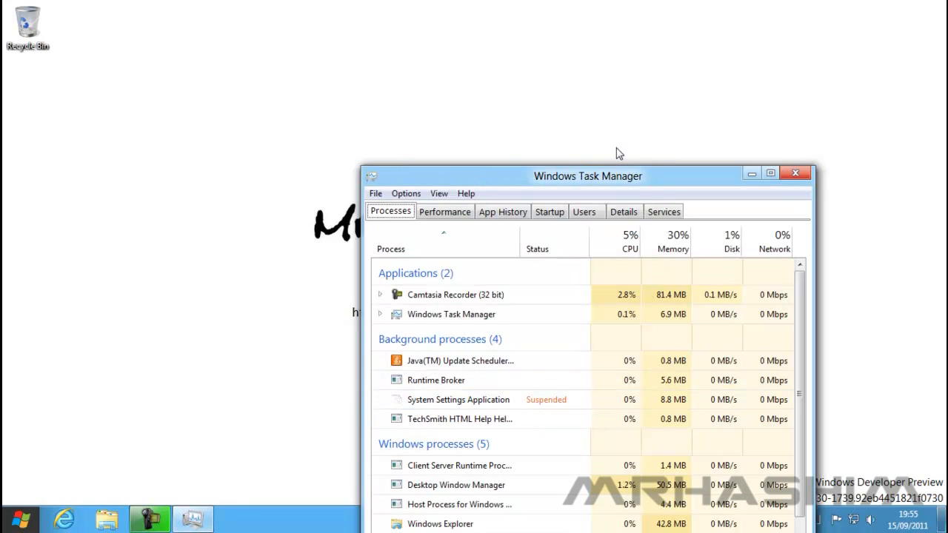
{"action": "left_click_drag", "start_coordinate": [587, 177], "coordinate": [560, 56]}
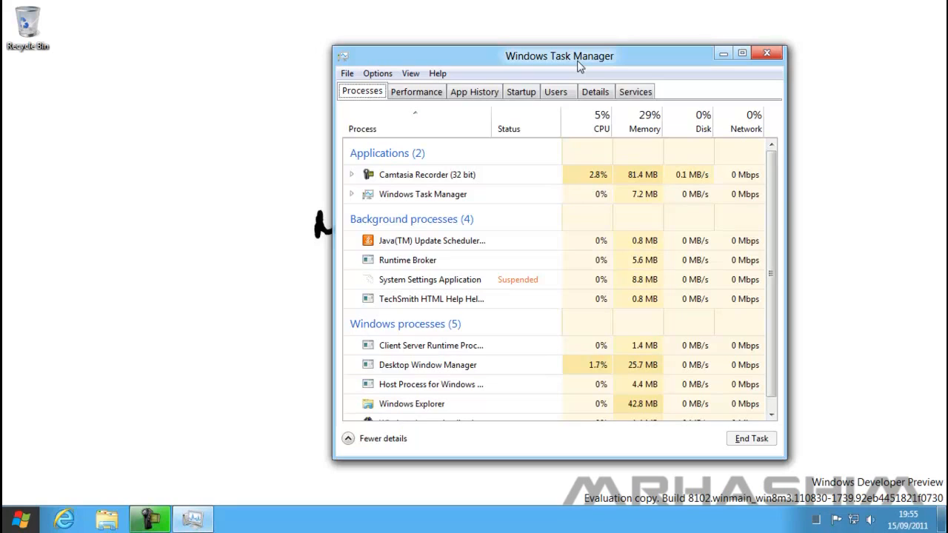
{"action": "mouse_move", "coordinate": [414, 228]}
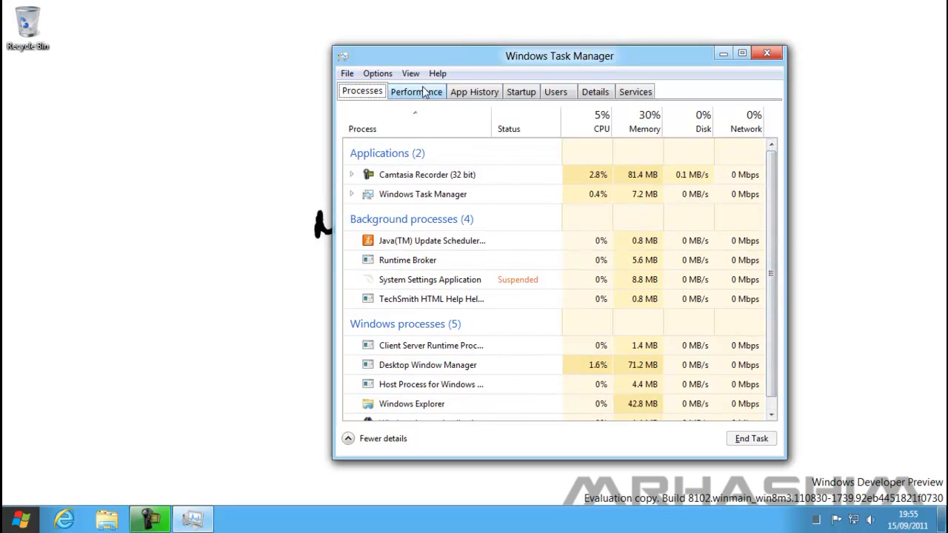
Tour the Startup, Details, Services and Processes tabs, then close Task Manager
{"action": "left_click", "coordinate": [521, 92]}
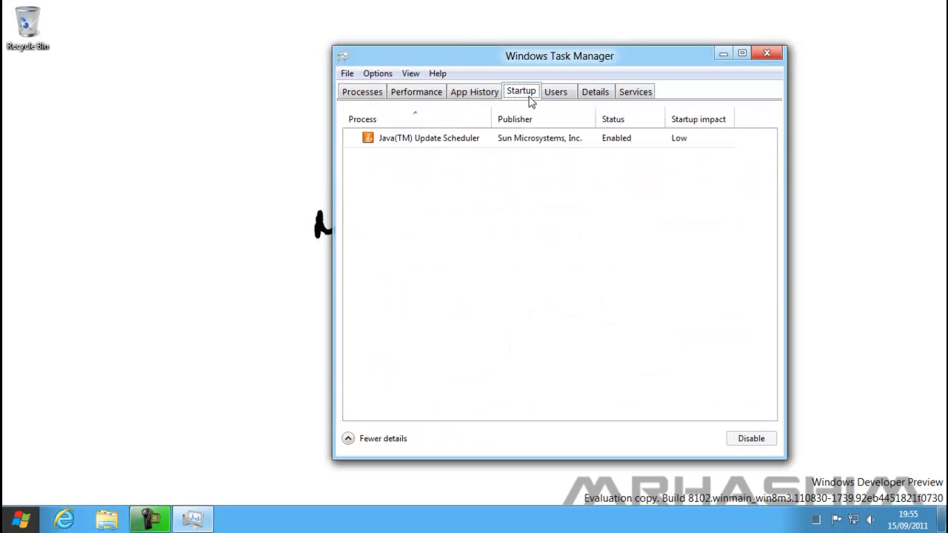
{"action": "left_click", "coordinate": [595, 91]}
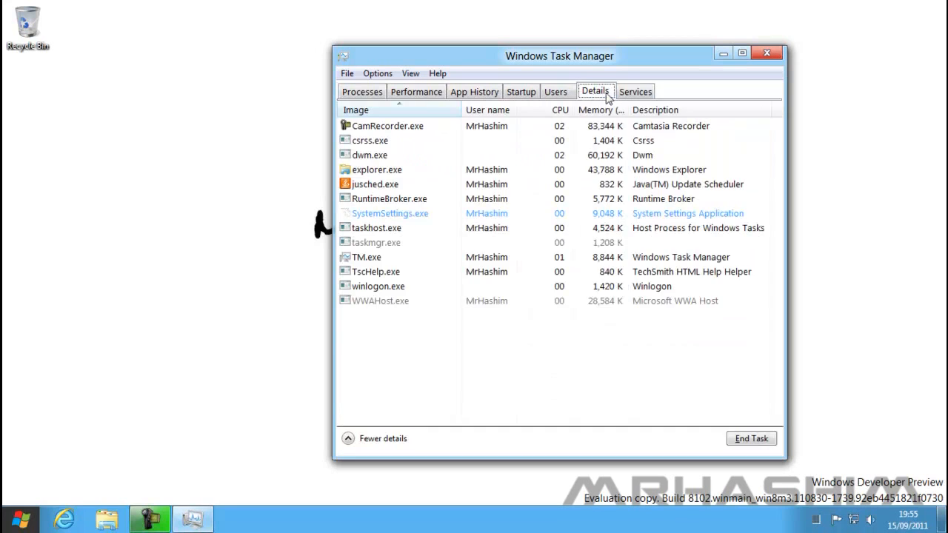
{"action": "left_click", "coordinate": [634, 92]}
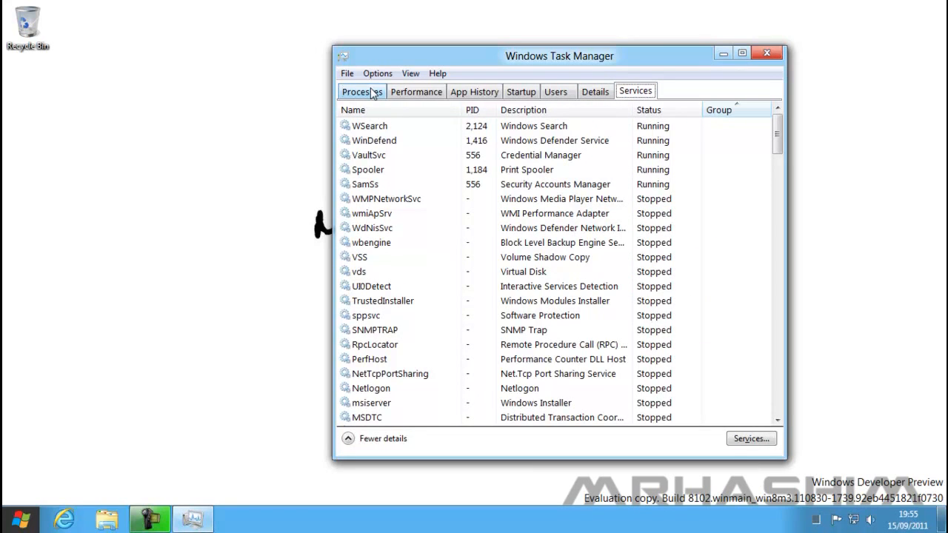
{"action": "left_click", "coordinate": [361, 91]}
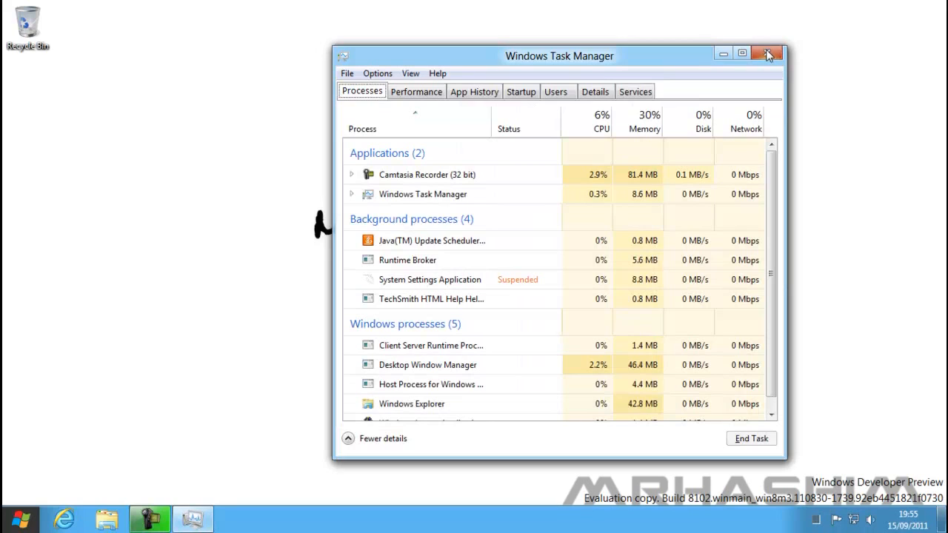
{"action": "left_click", "coordinate": [767, 54]}
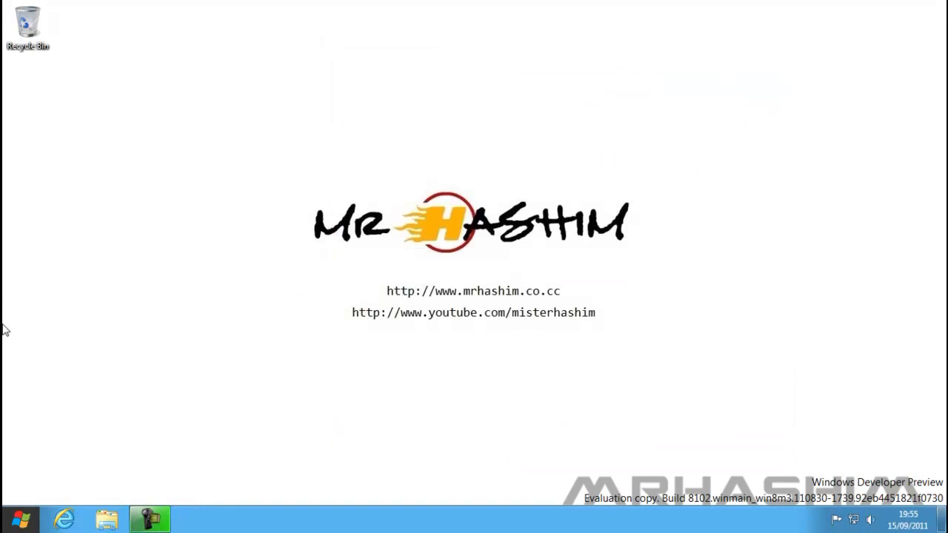
{"action": "mouse_move", "coordinate": [396, 287]}
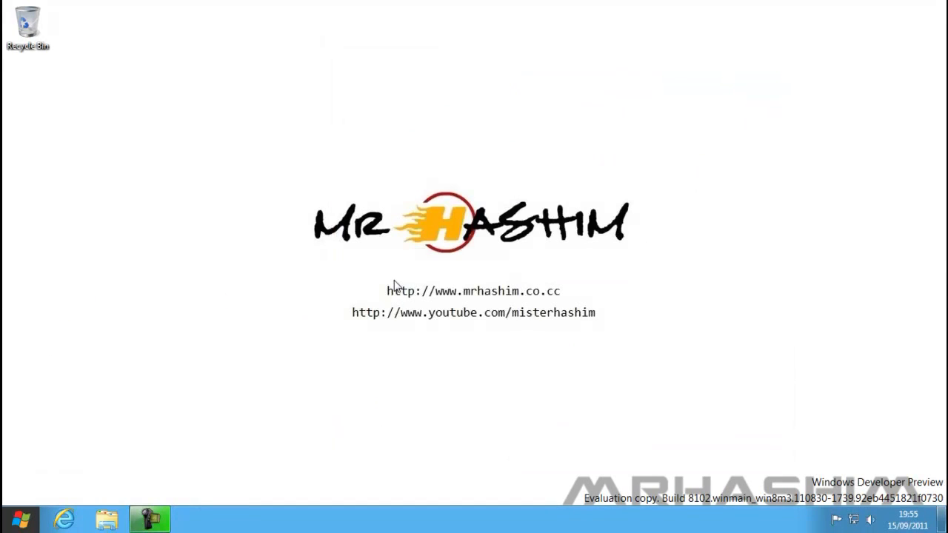
{"action": "mouse_move", "coordinate": [414, 243]}
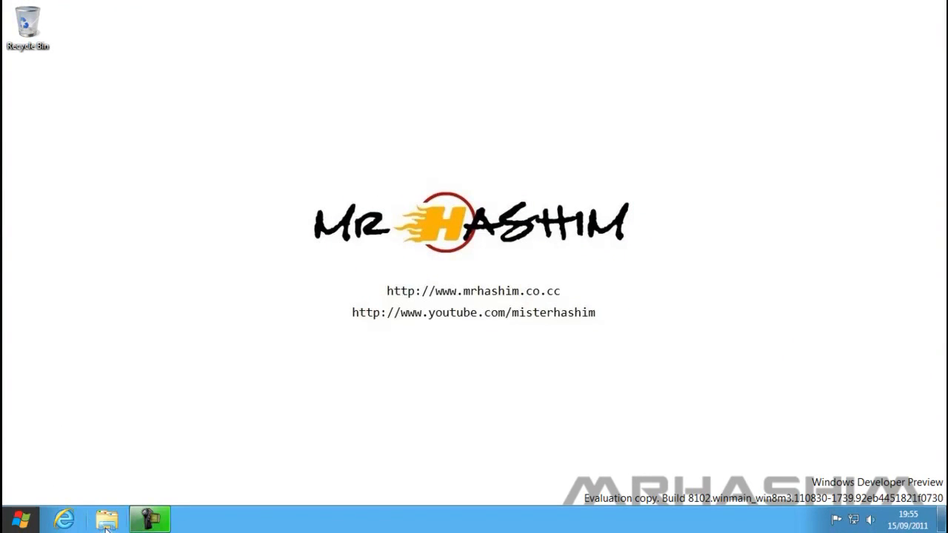
{"action": "mouse_move", "coordinate": [210, 385]}
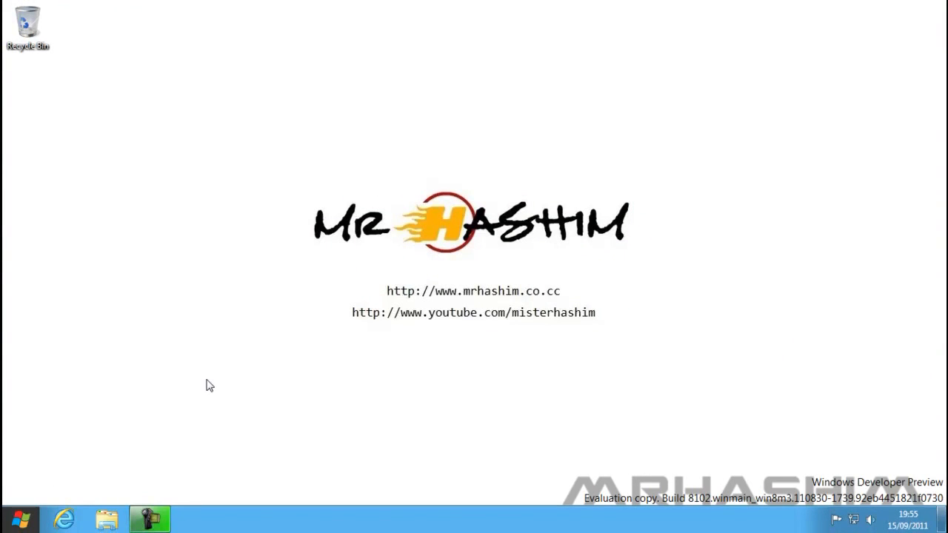